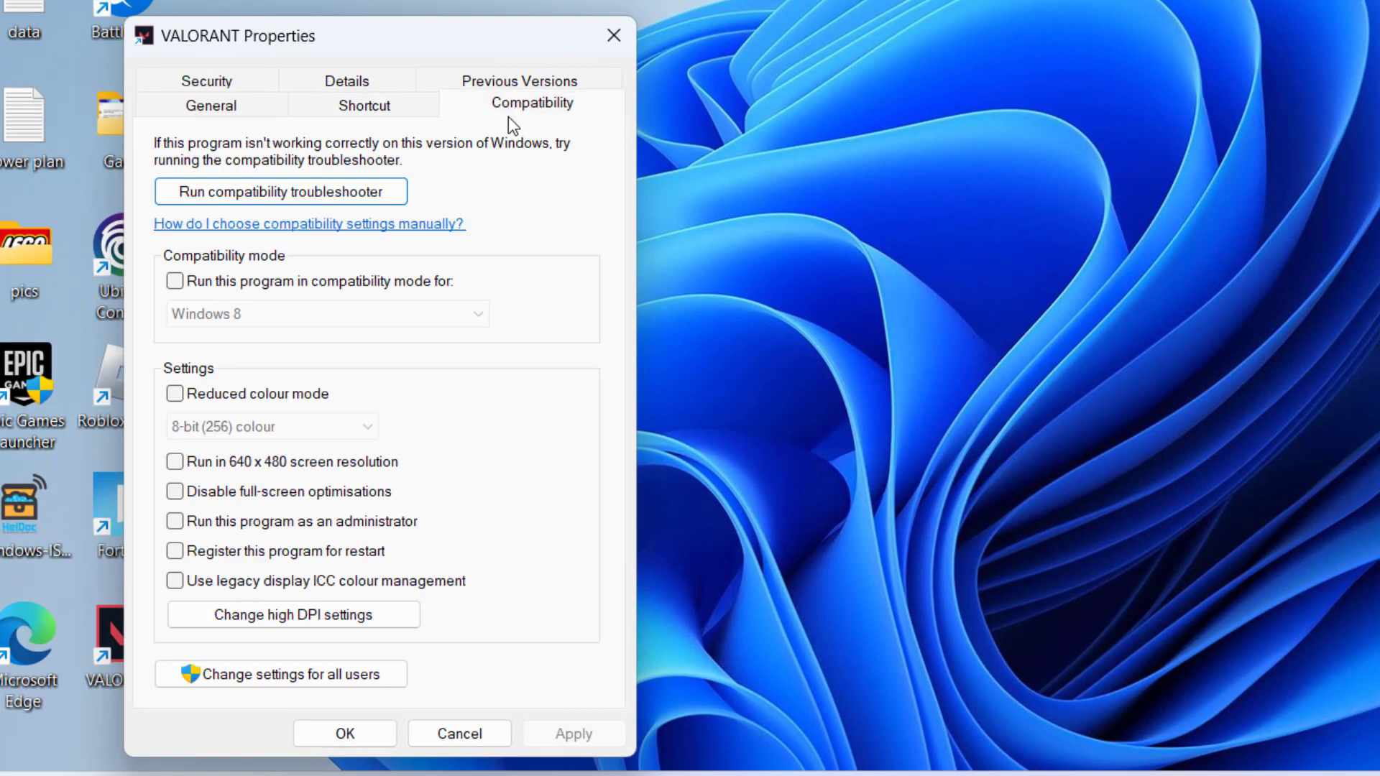
- Tick 'Run this program as an administrator' for VALORANT and apply it
left_click(174, 520)
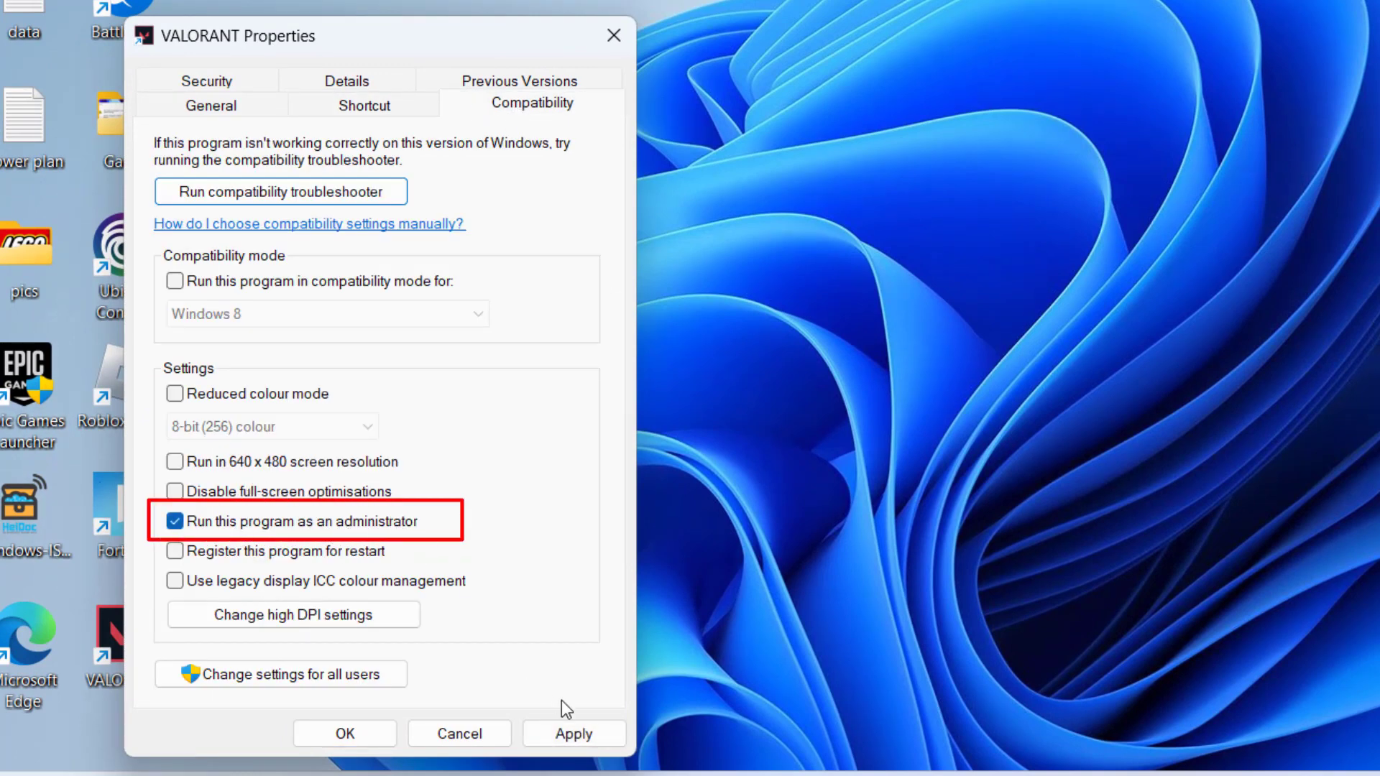
left_click(344, 733)
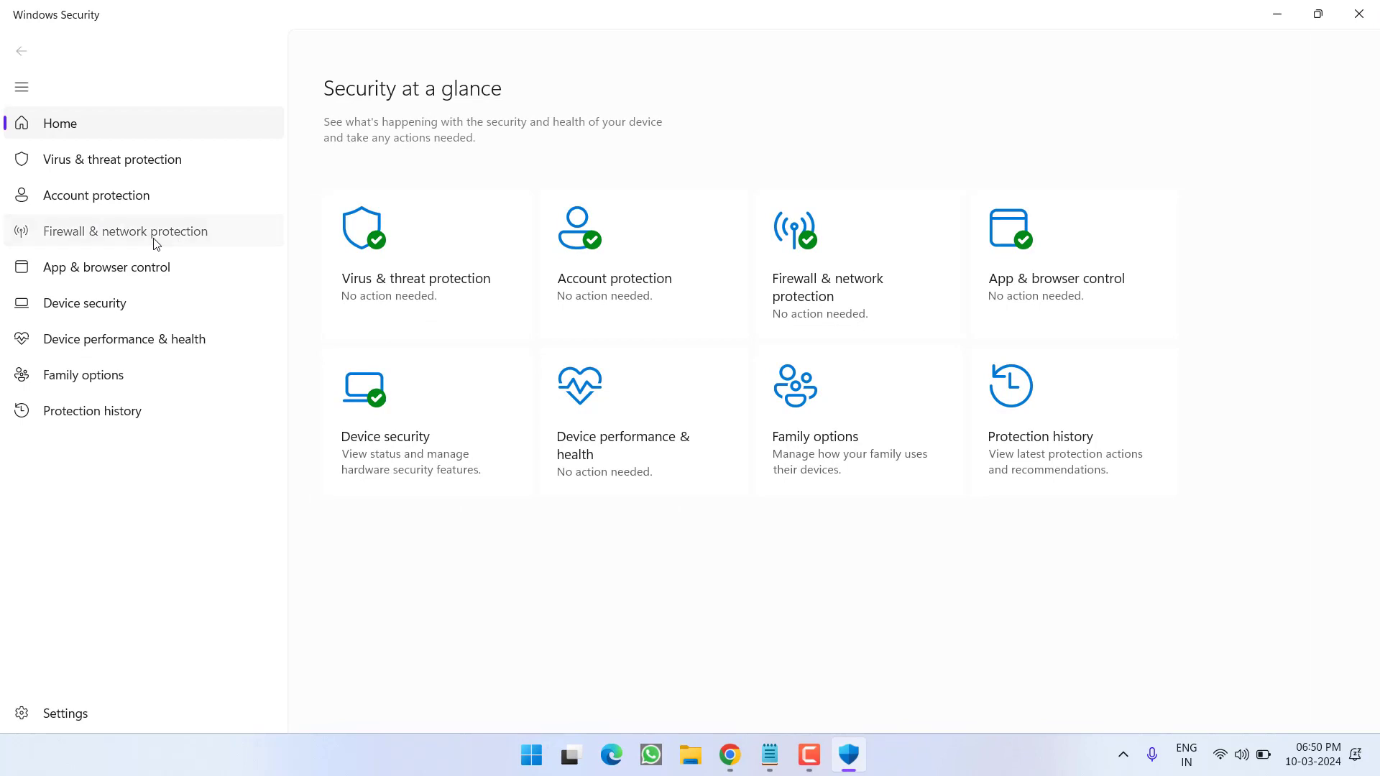
- Reach the advanced firewall console from Firewall & network protection, approving the UAC prompt
left_click(125, 230)
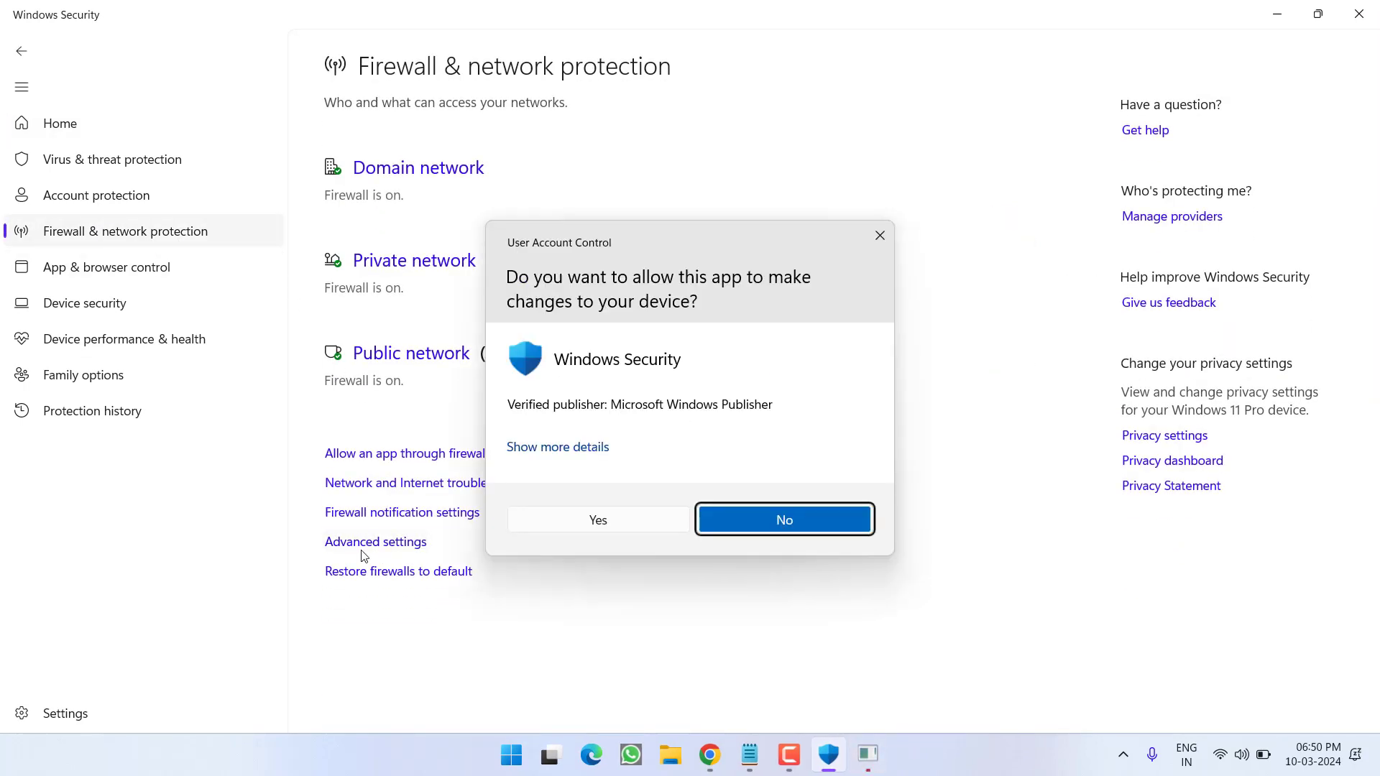
left_click(782, 519)
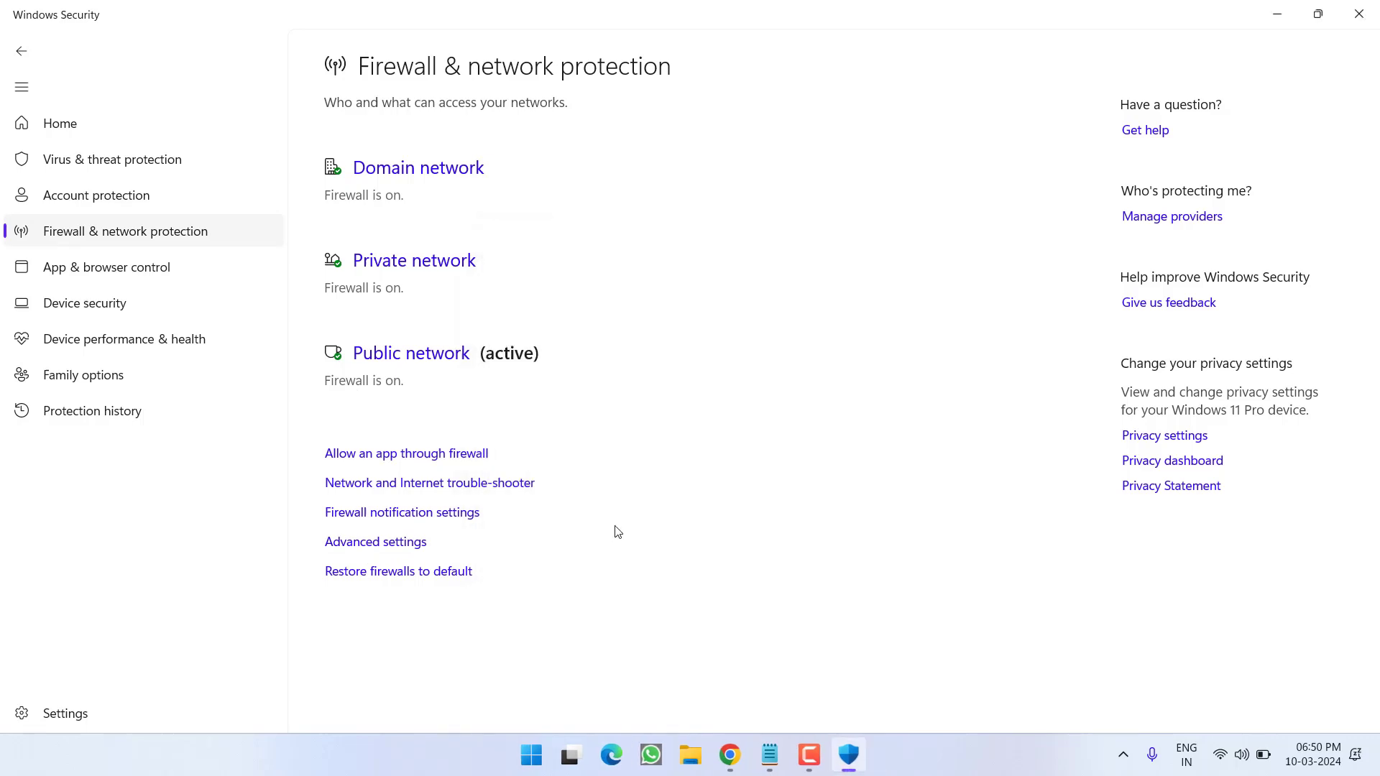
left_click(375, 542)
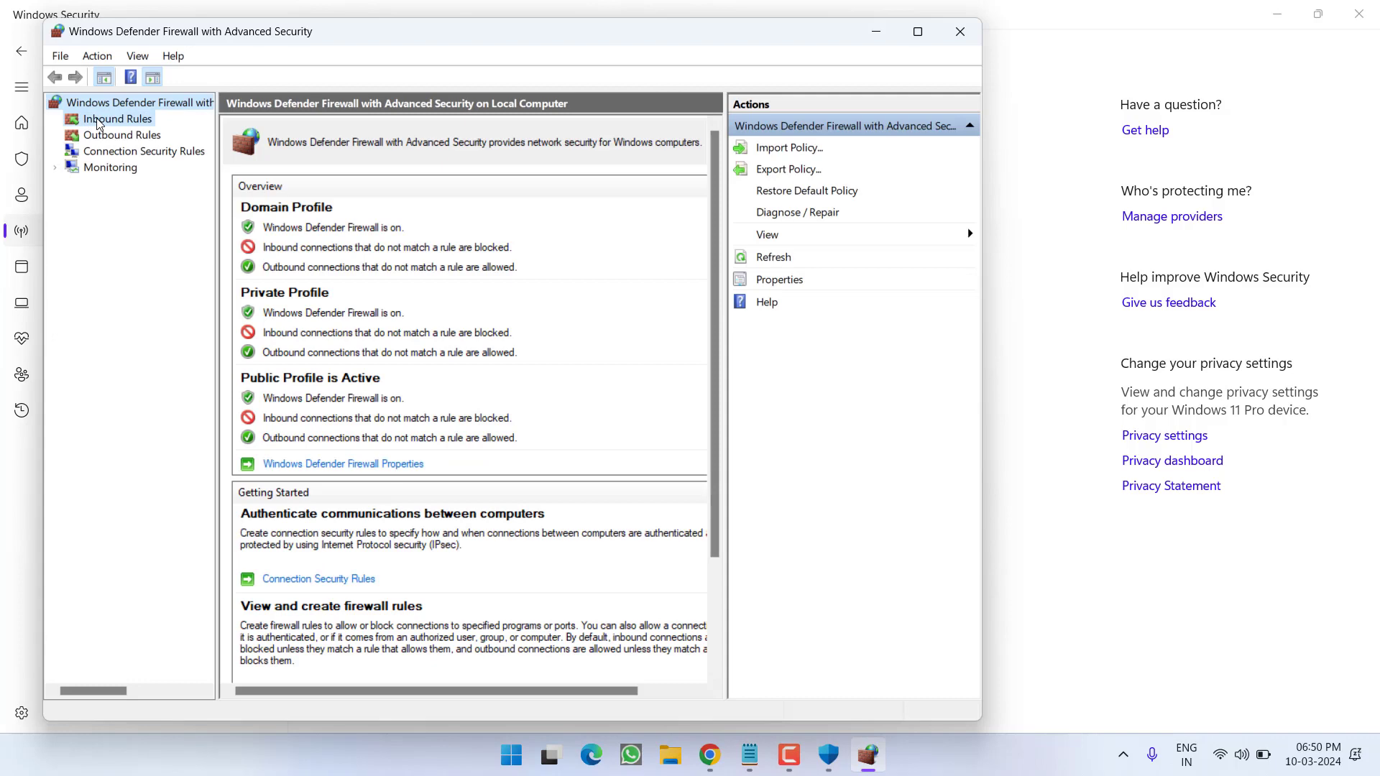
- Start a port-based inbound rule for TCP ports 80, 443, 2999, 5222-5223, 8088, 8393-8400, 8446
left_click(118, 119)
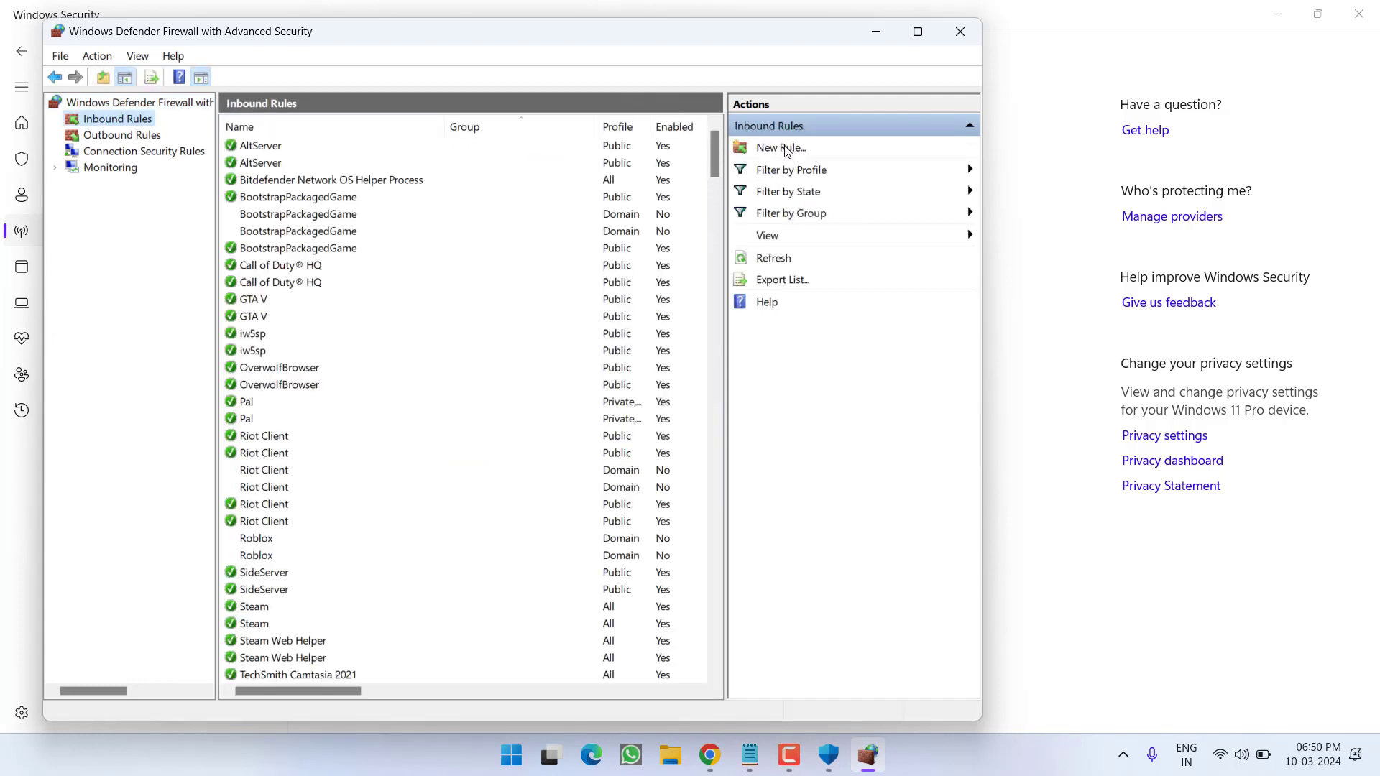
left_click(777, 147)
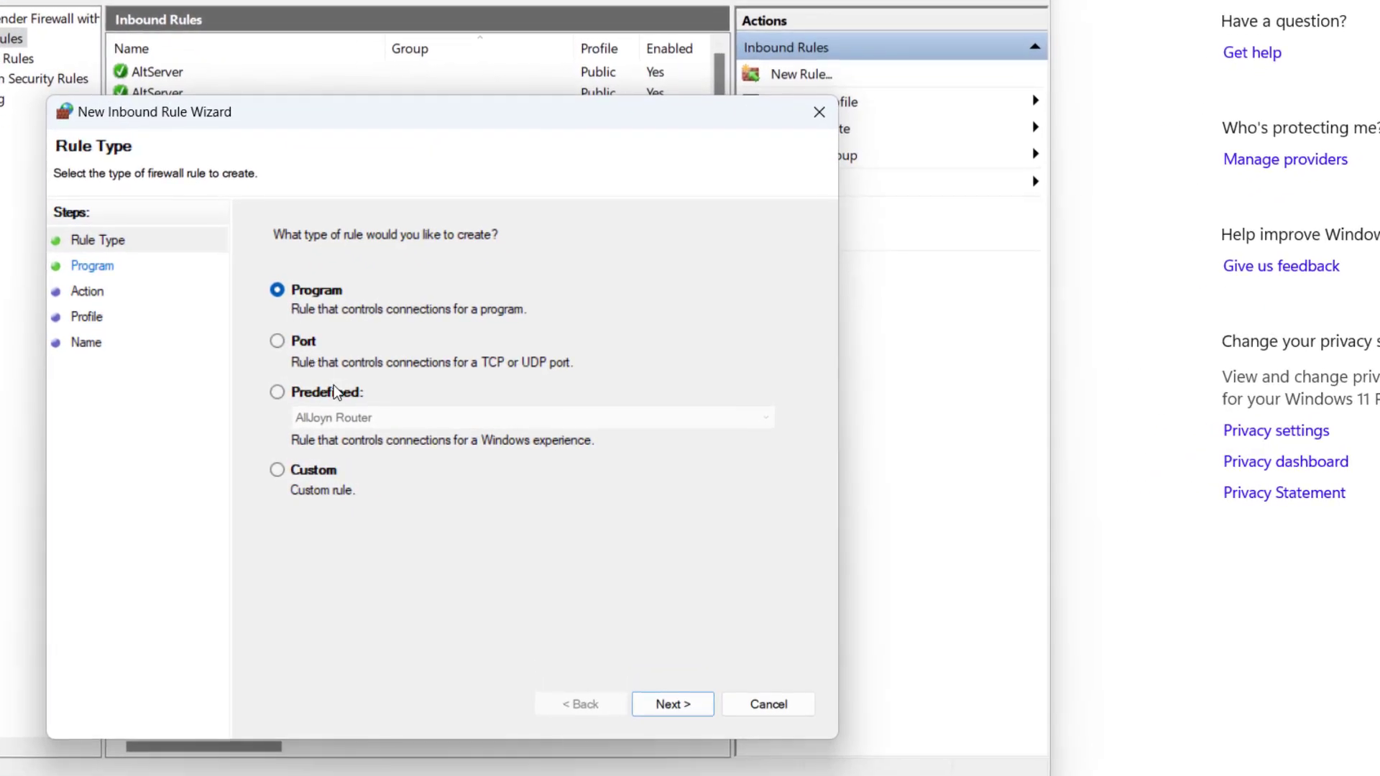
left_click(277, 342)
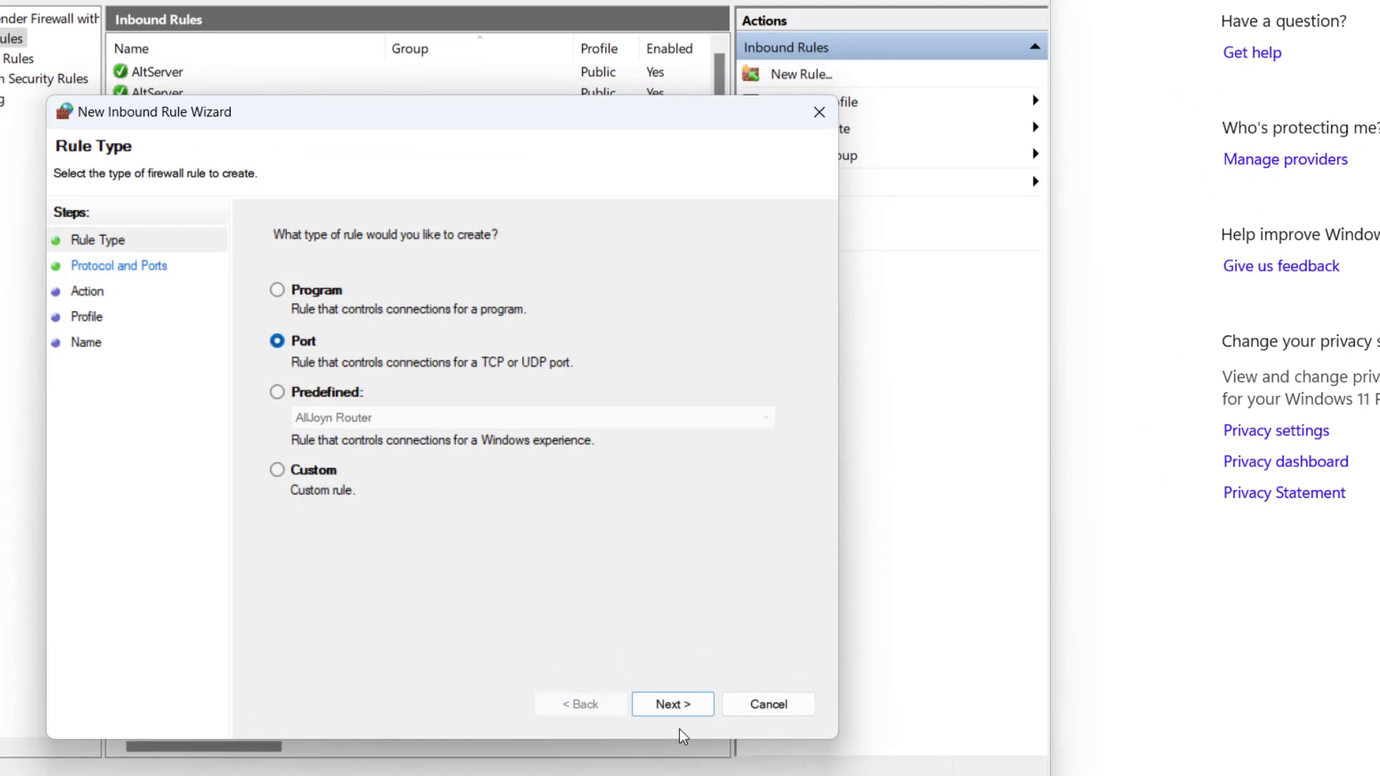
left_click(671, 704)
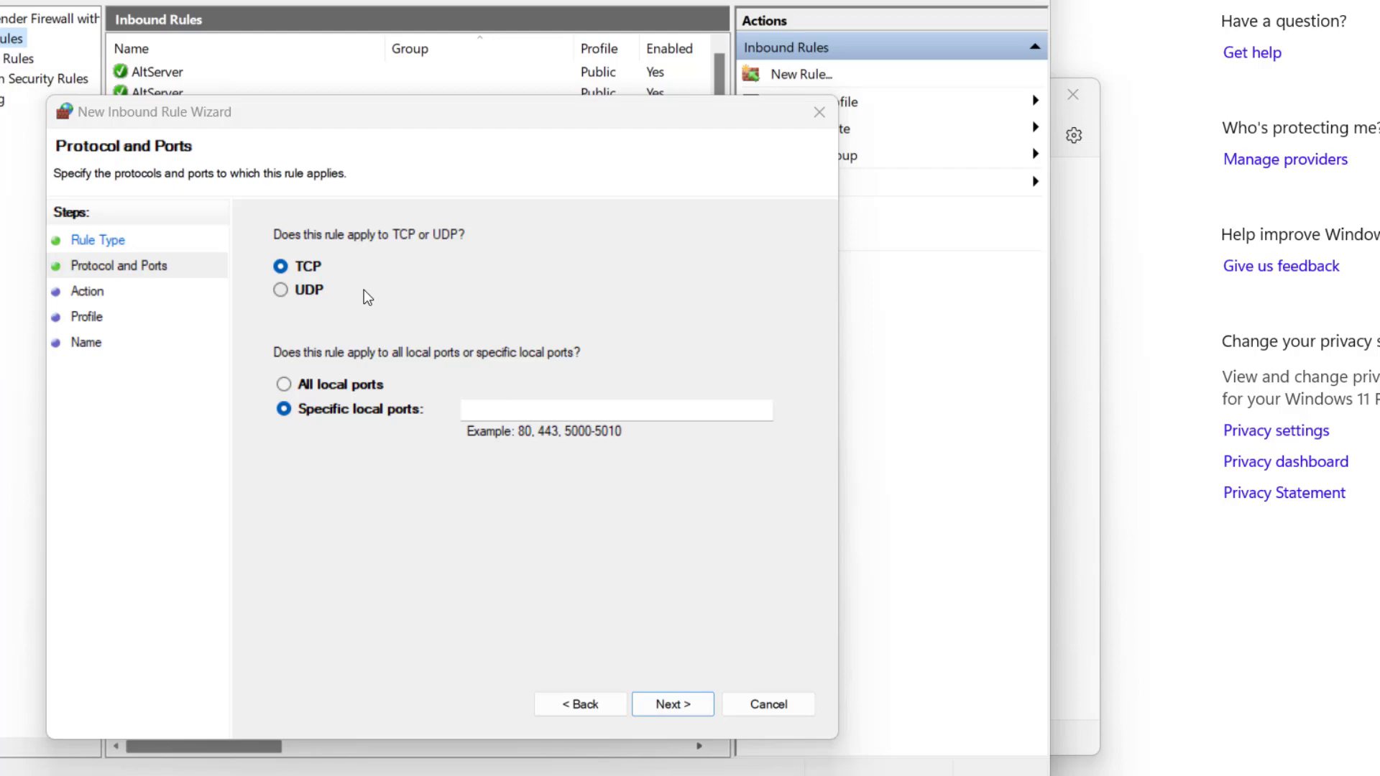
type("80, 443, 2999, 5222-5223, 8088, 8393-8400, 8446")
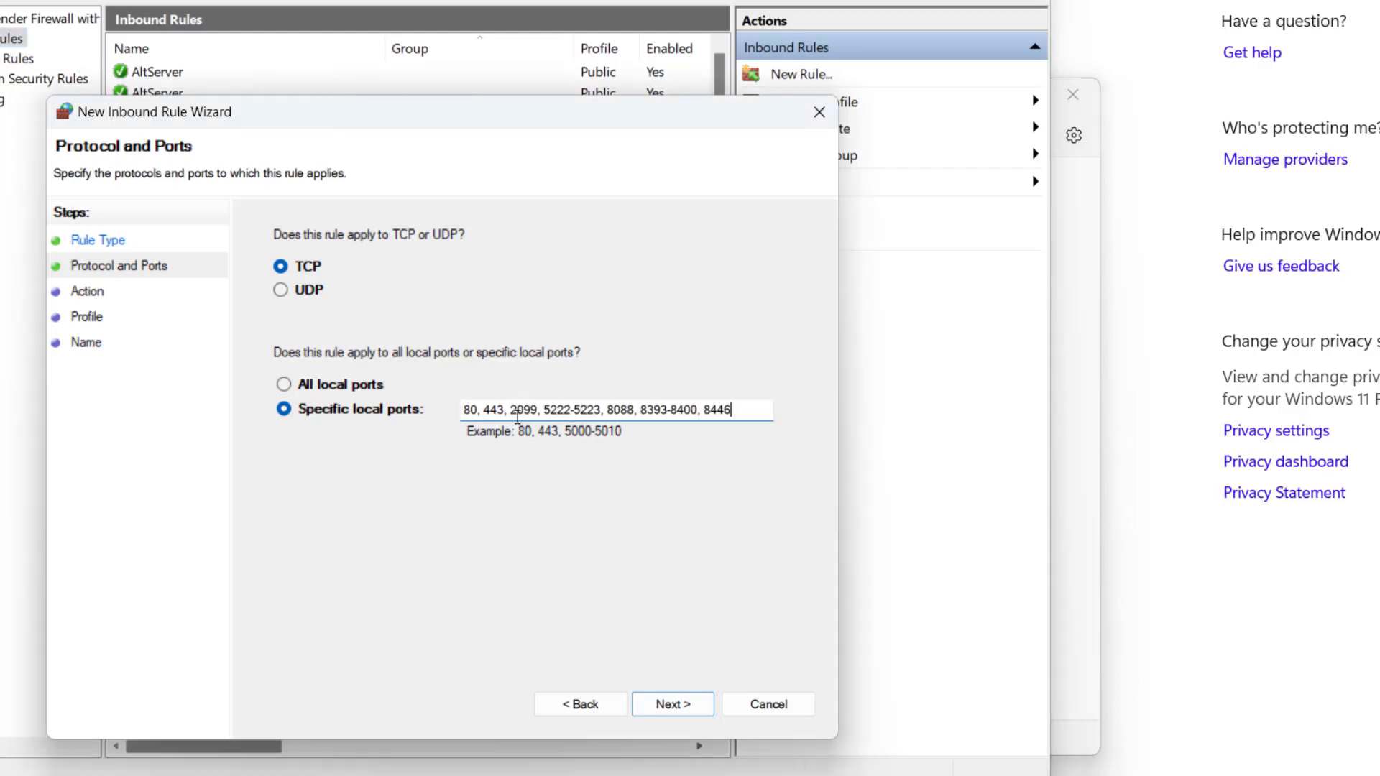
left_click(672, 704)
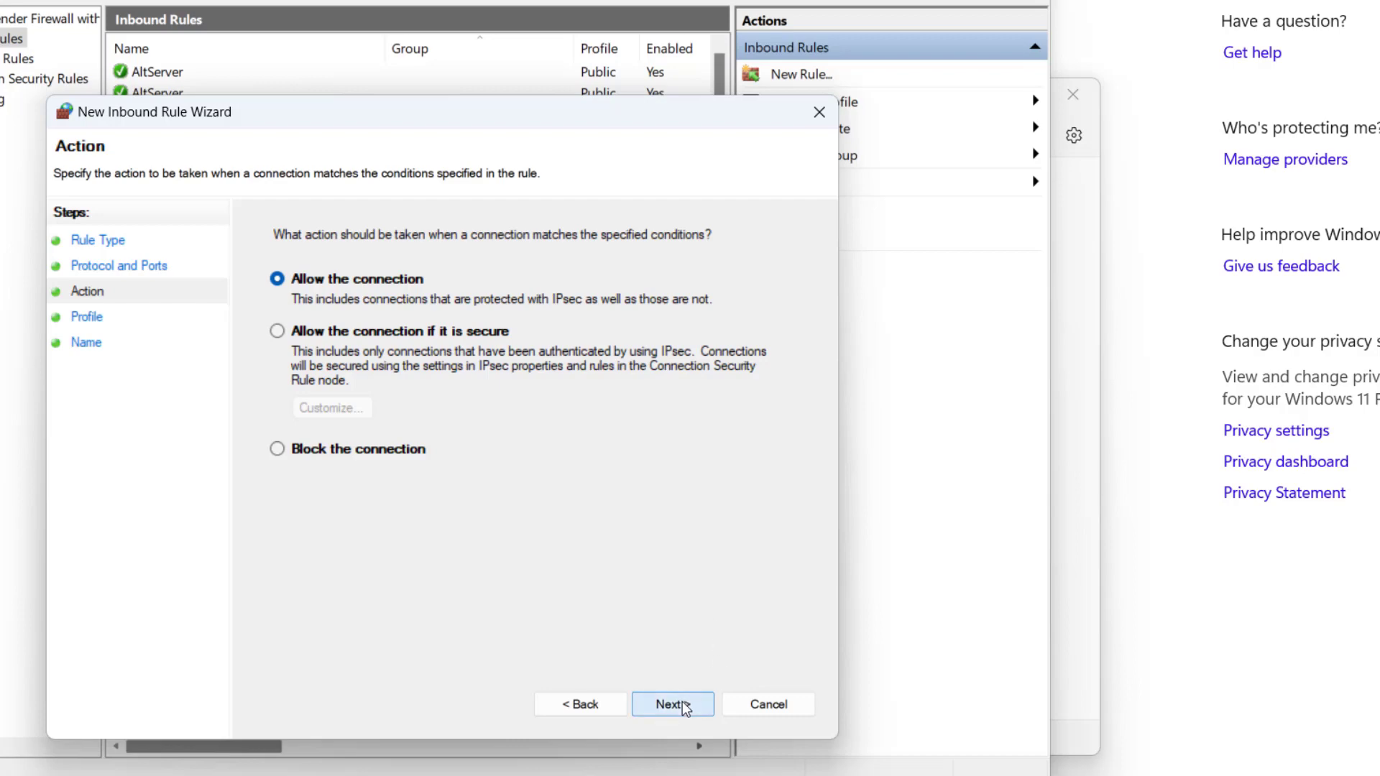
- Allow the connection, name the rule valorant and finish creating it
left_click(673, 703)
type("valor")
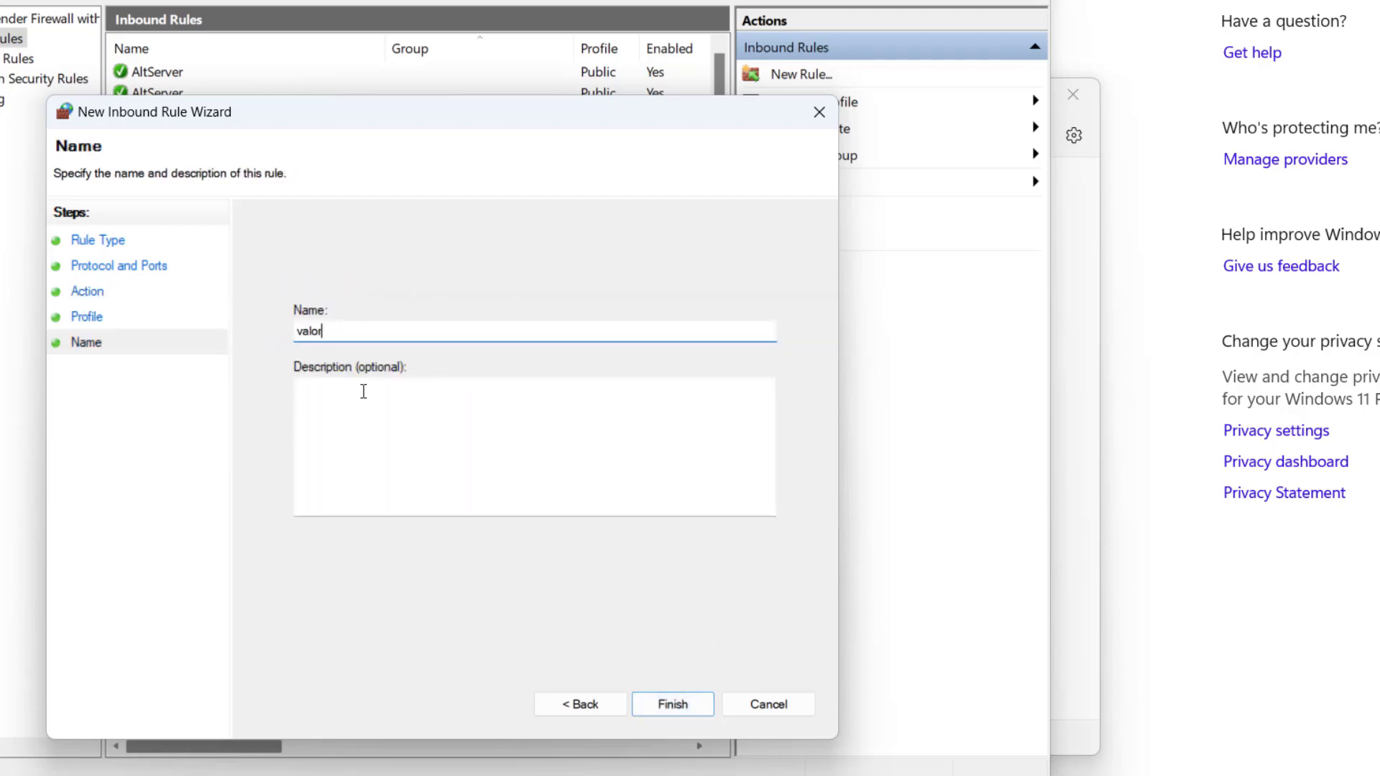
type("ant")
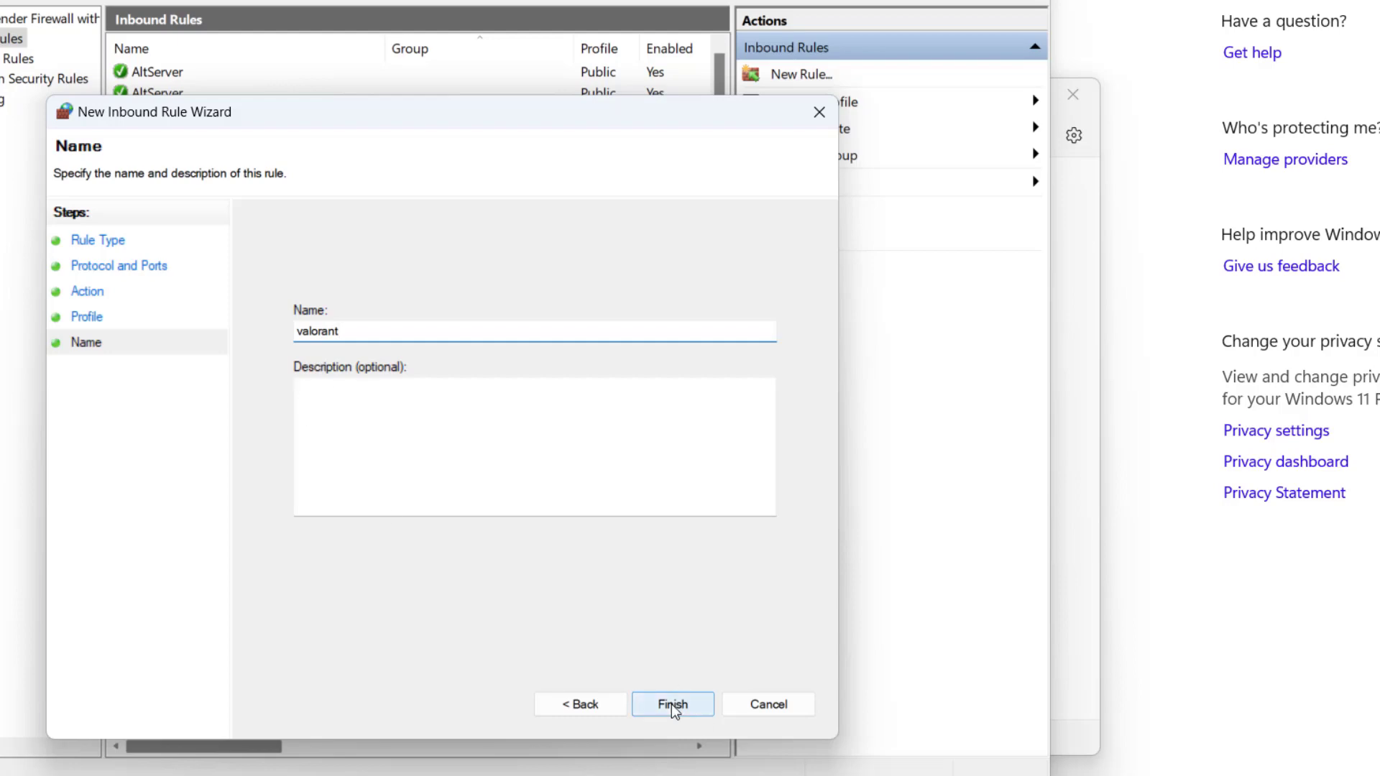
left_click(672, 703)
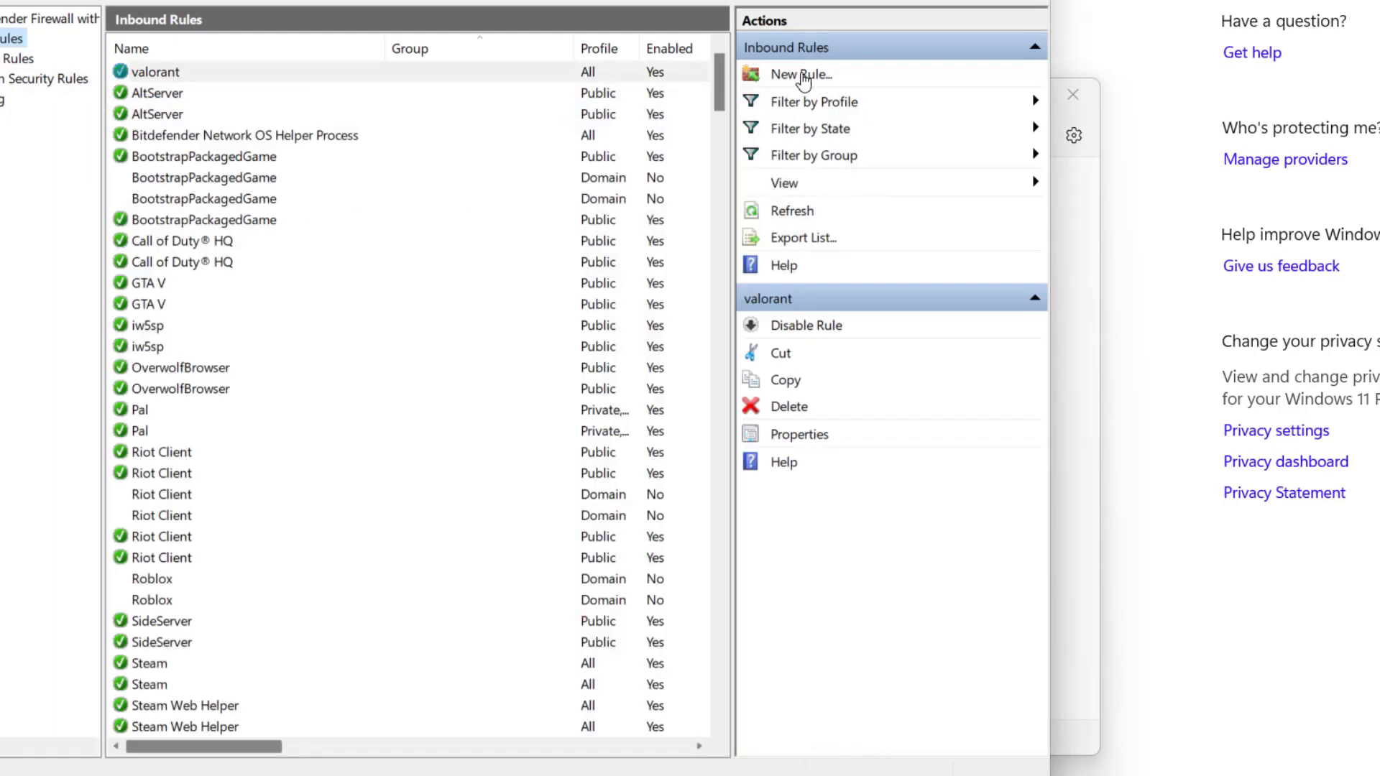
- Create inbound rule valorant1 allowing UDP ports 3478-3480, 7000-8000, 8088, 8180-8181 on all profiles
left_click(799, 73)
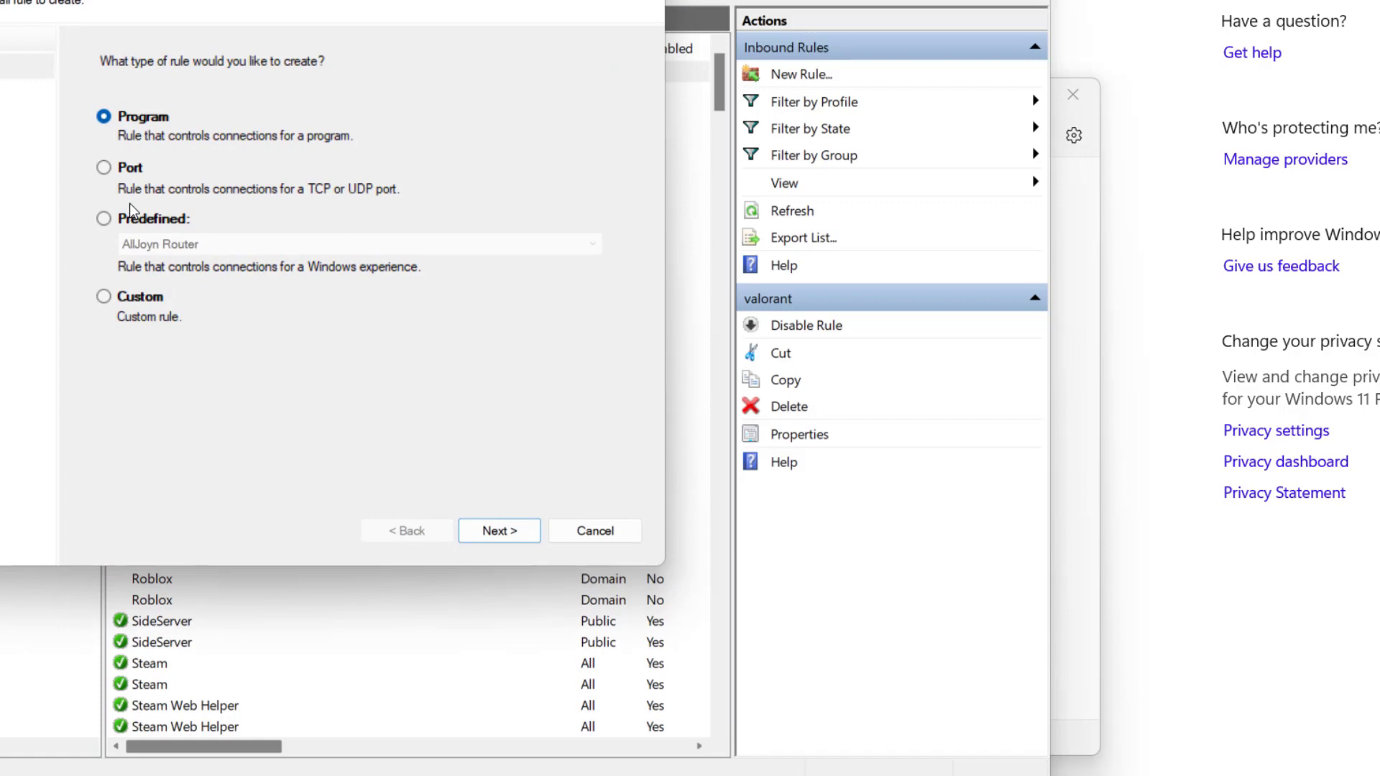
left_click(498, 531)
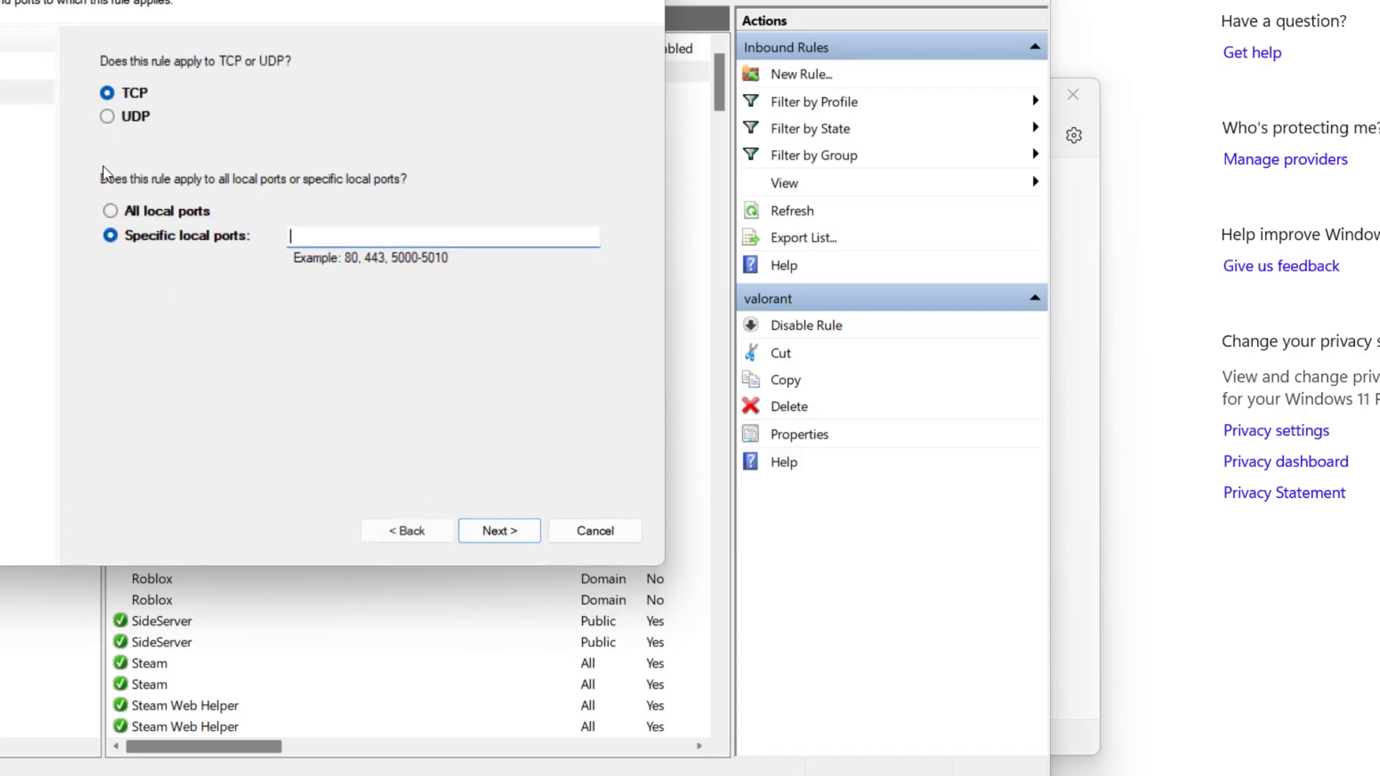
left_click(109, 115)
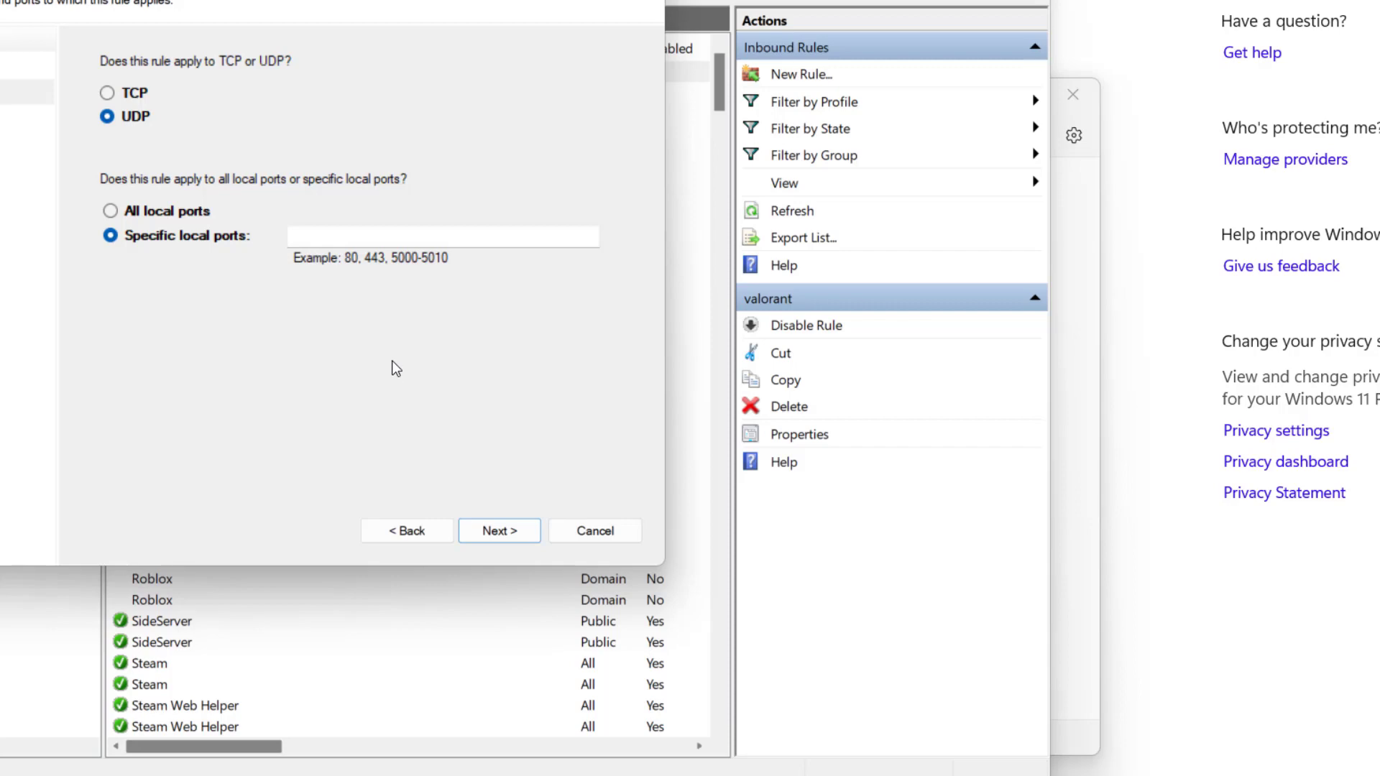
mouse_move(388, 363)
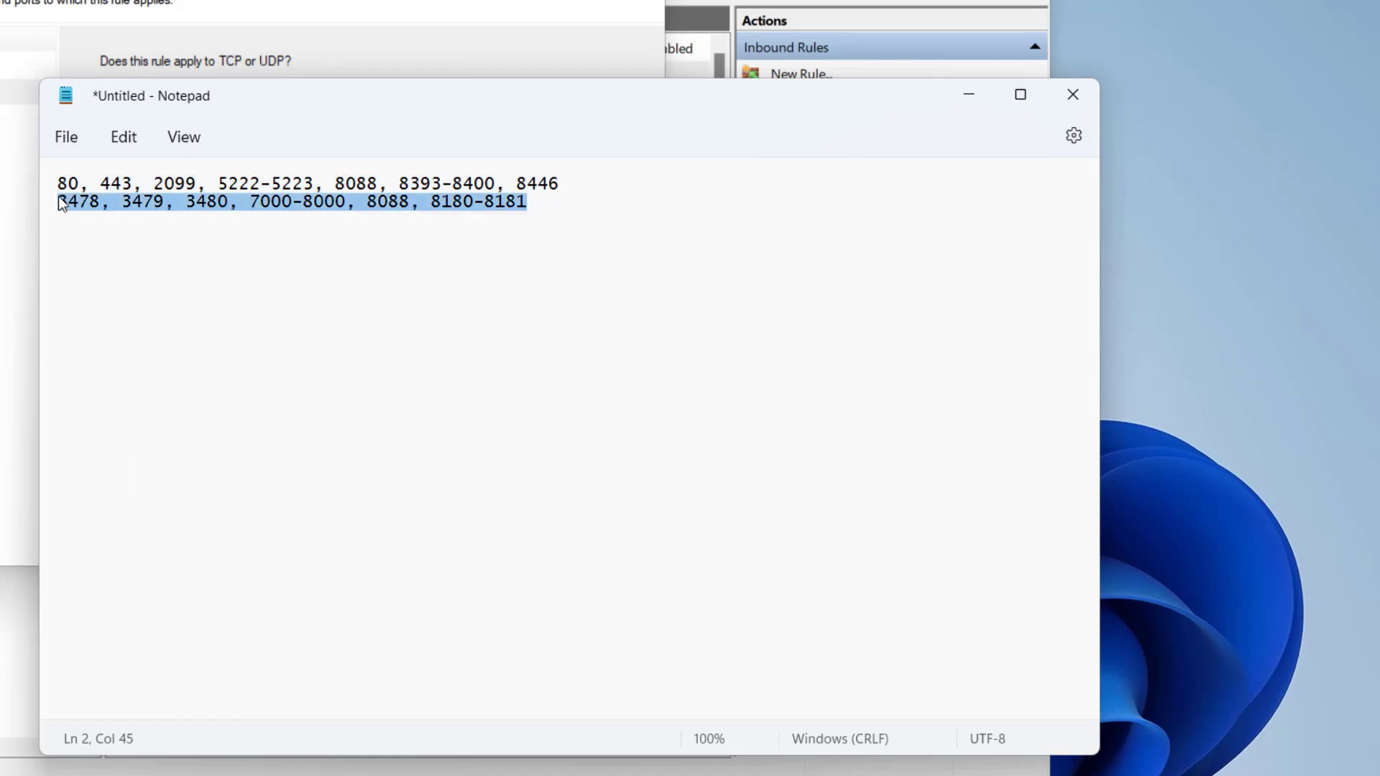
right_click(61, 203)
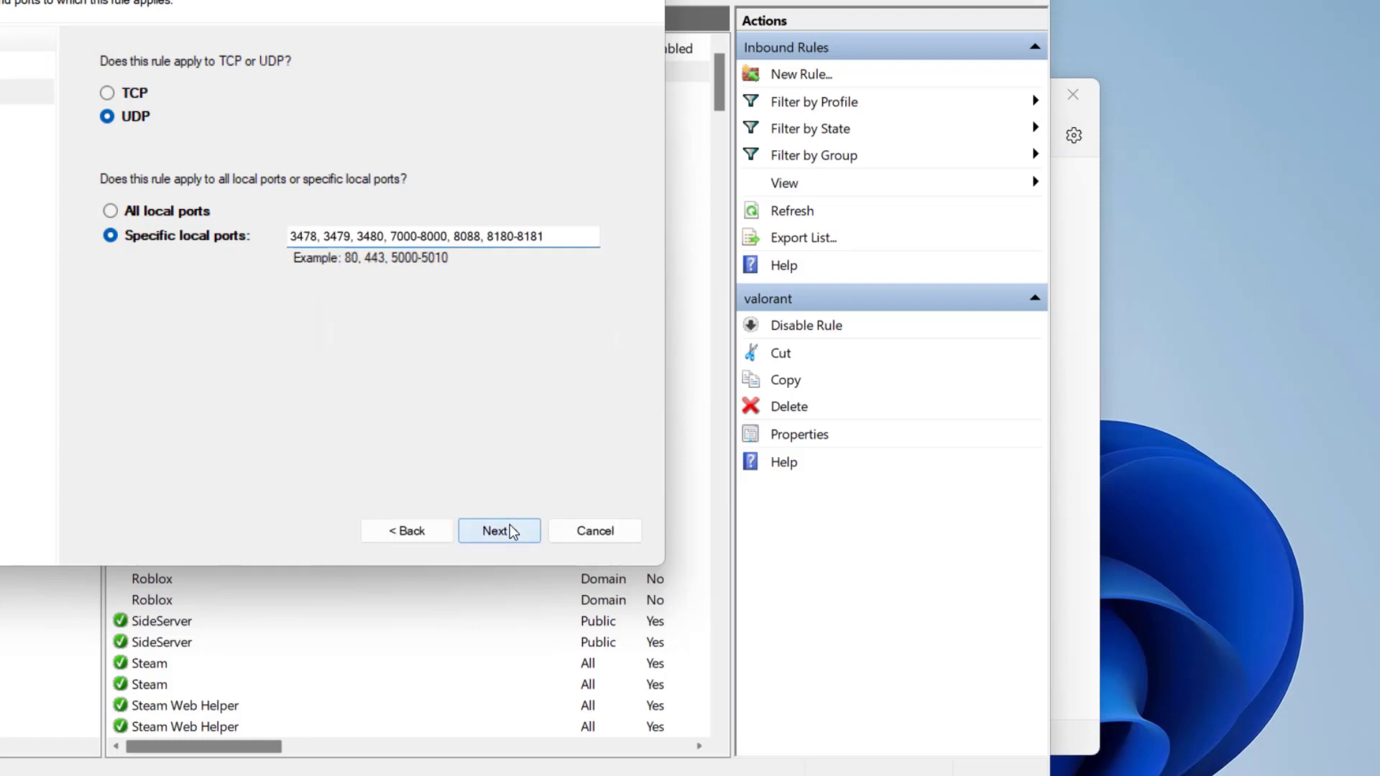
left_click(498, 530)
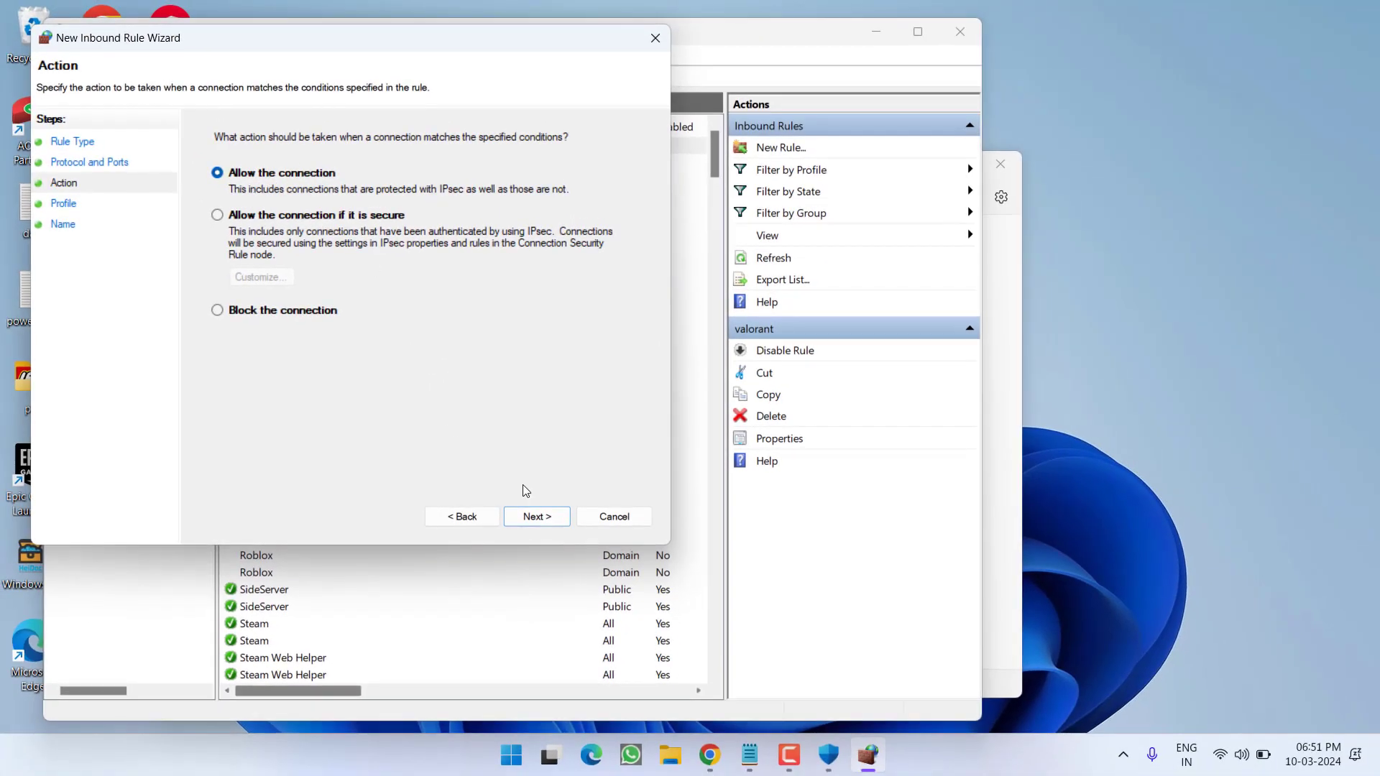
left_click(536, 516)
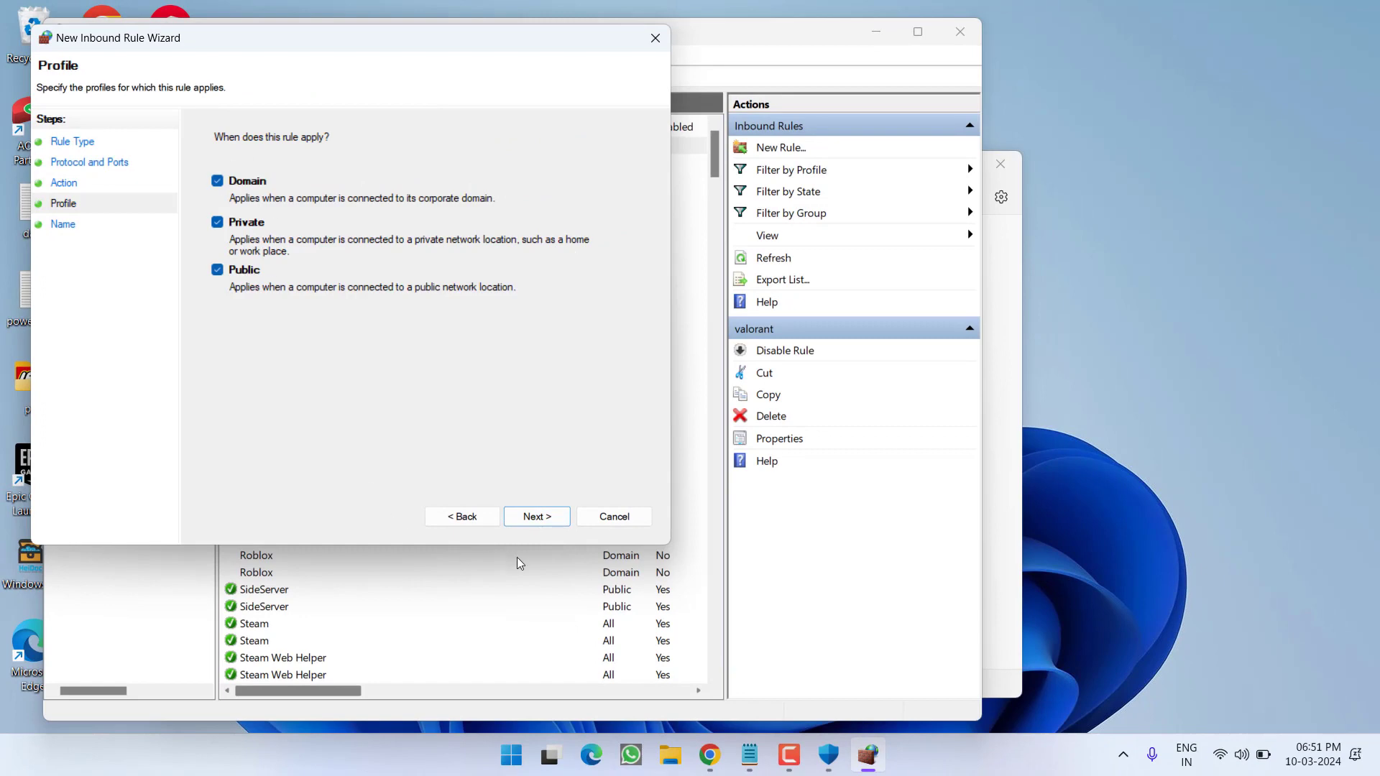
left_click(536, 516)
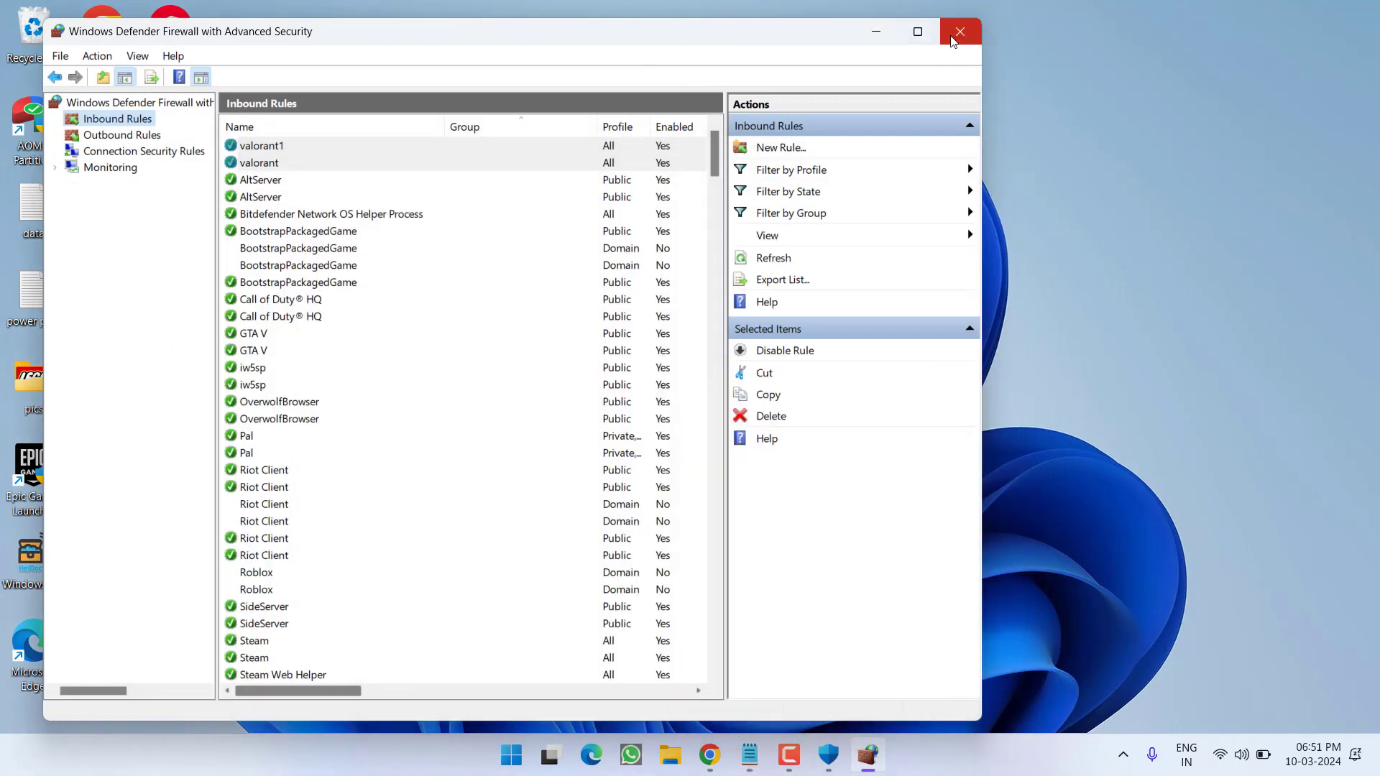
- Close the Windows Defender Firewall with Advanced Security console
left_click(958, 31)
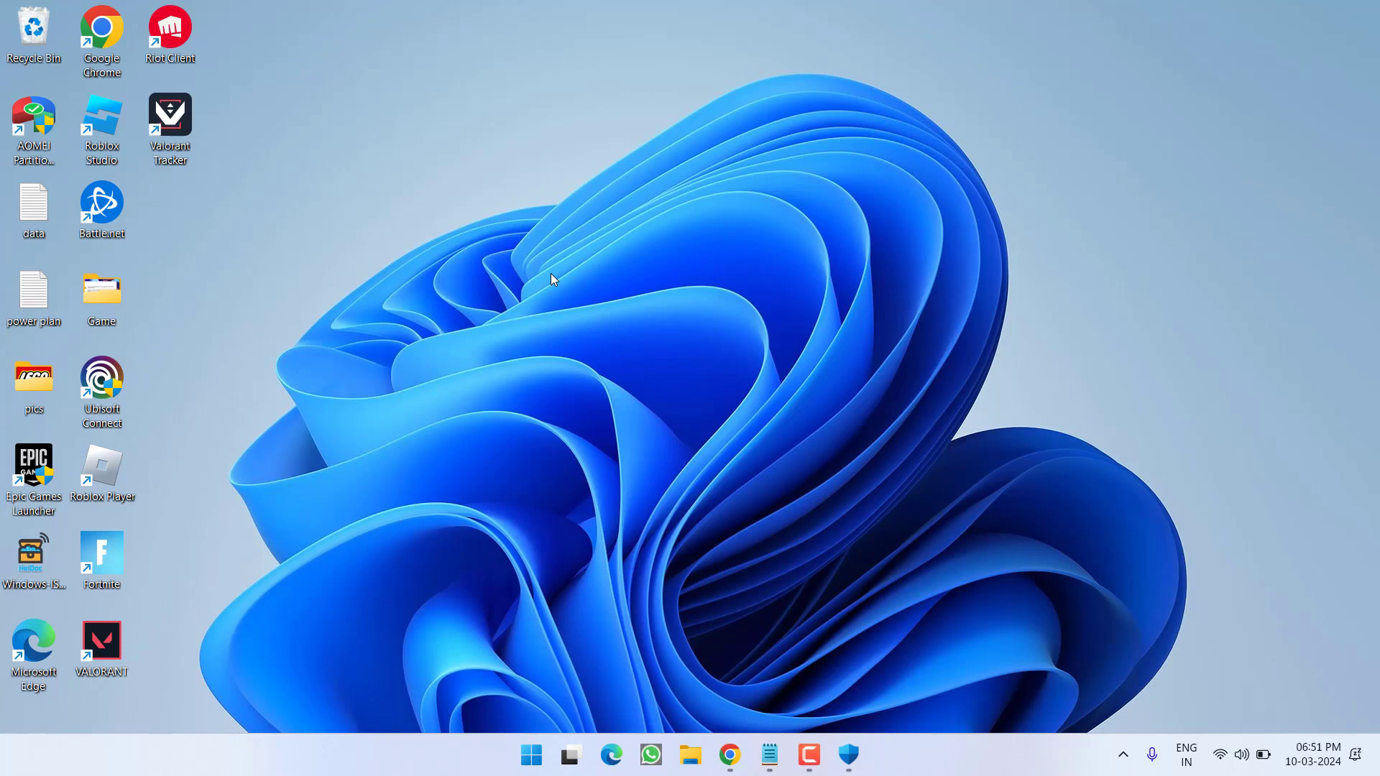
mouse_move(878, 623)
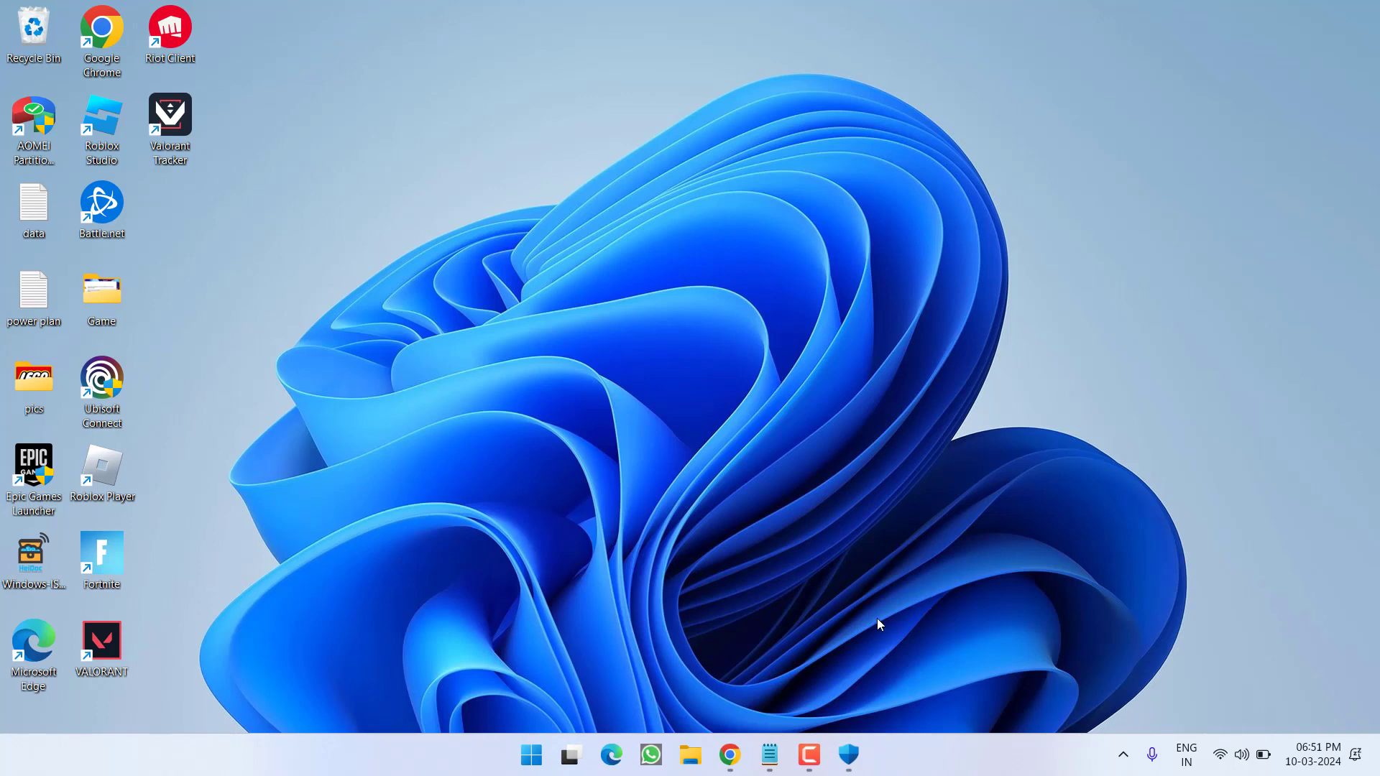
mouse_move(498, 370)
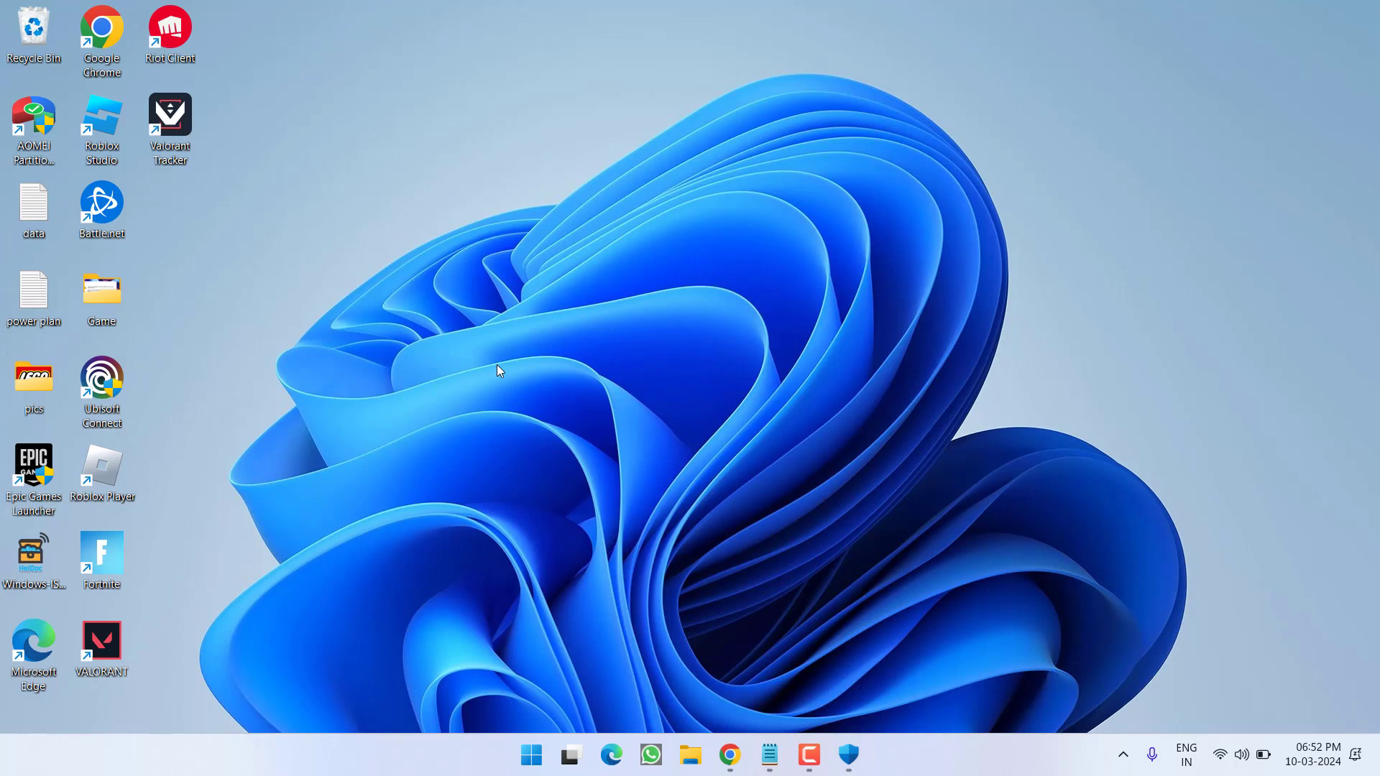
mouse_move(533, 338)
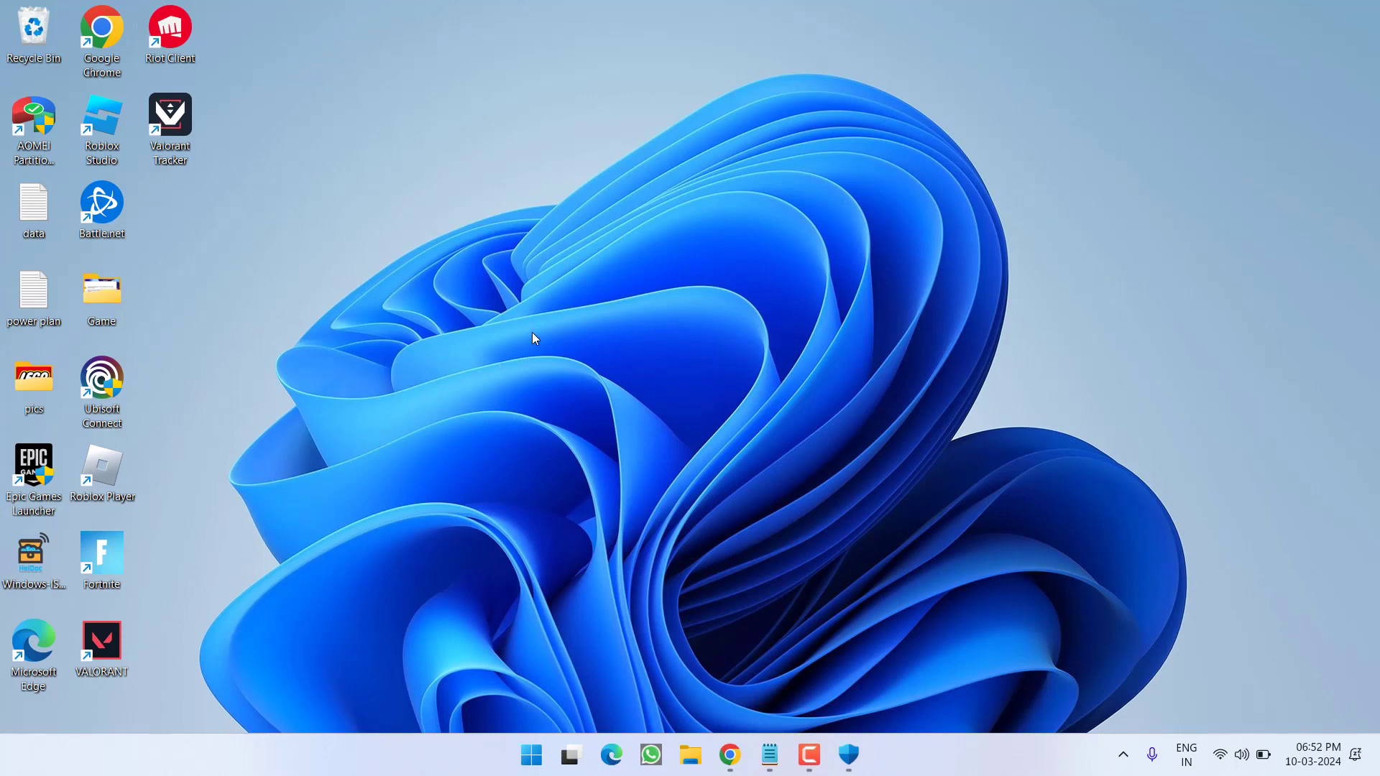
- Launch Task Manager from the taskbar and show the Startup apps list
right_click(1025, 755)
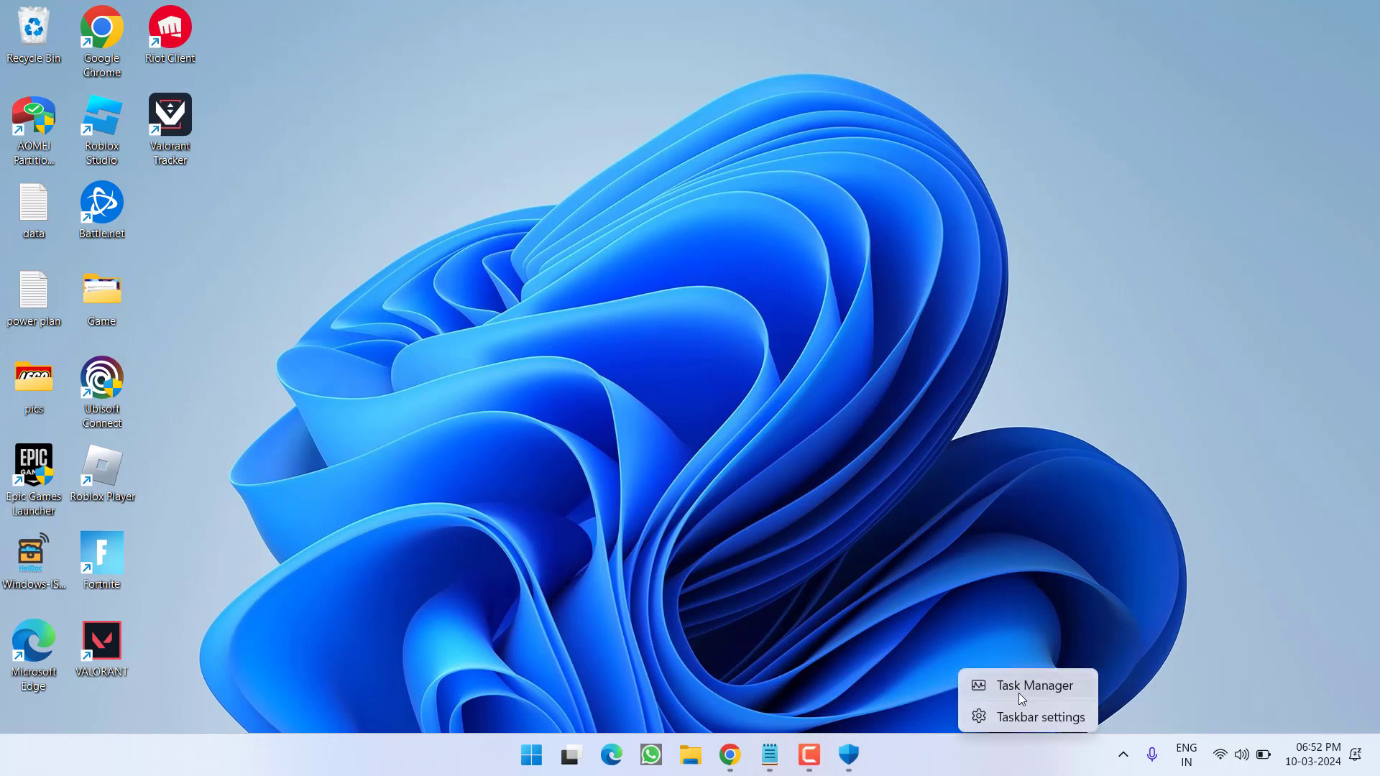
left_click(1035, 684)
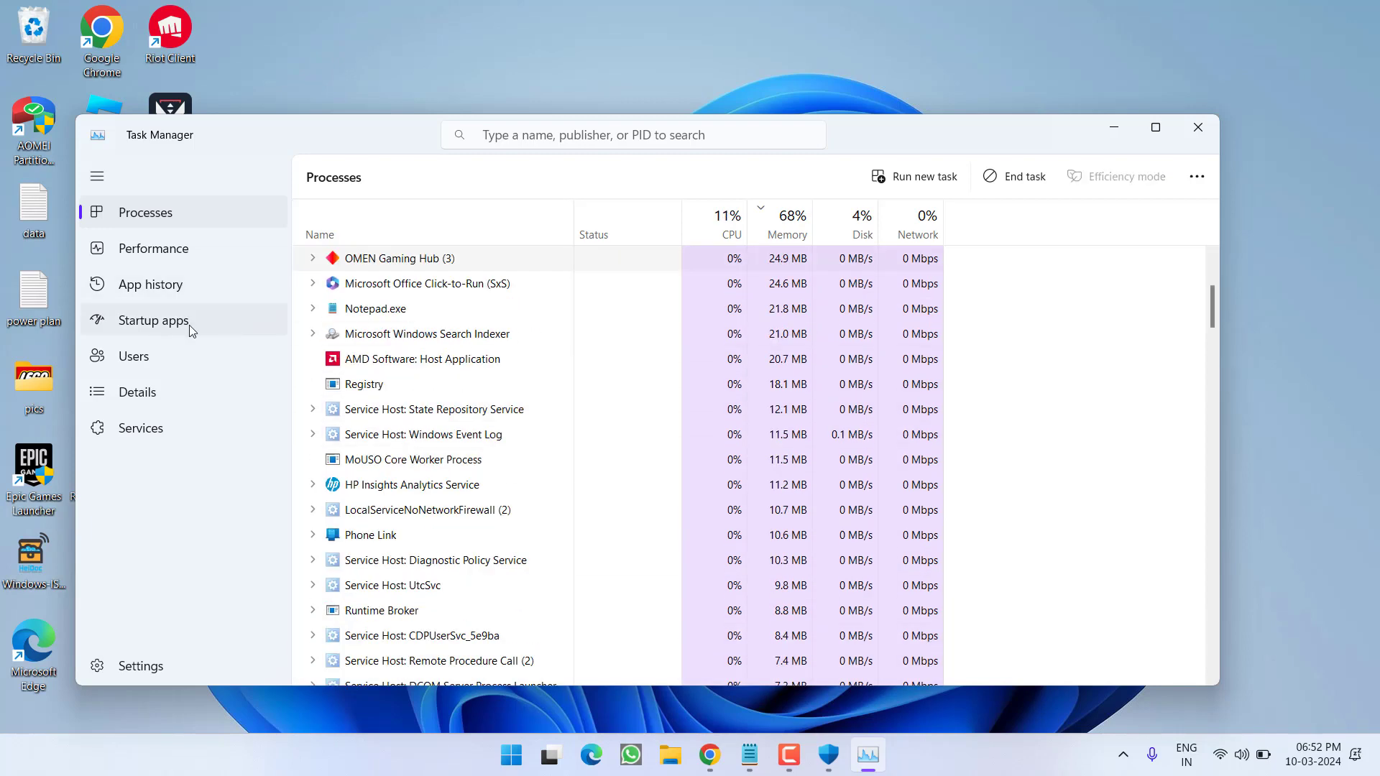
left_click(154, 319)
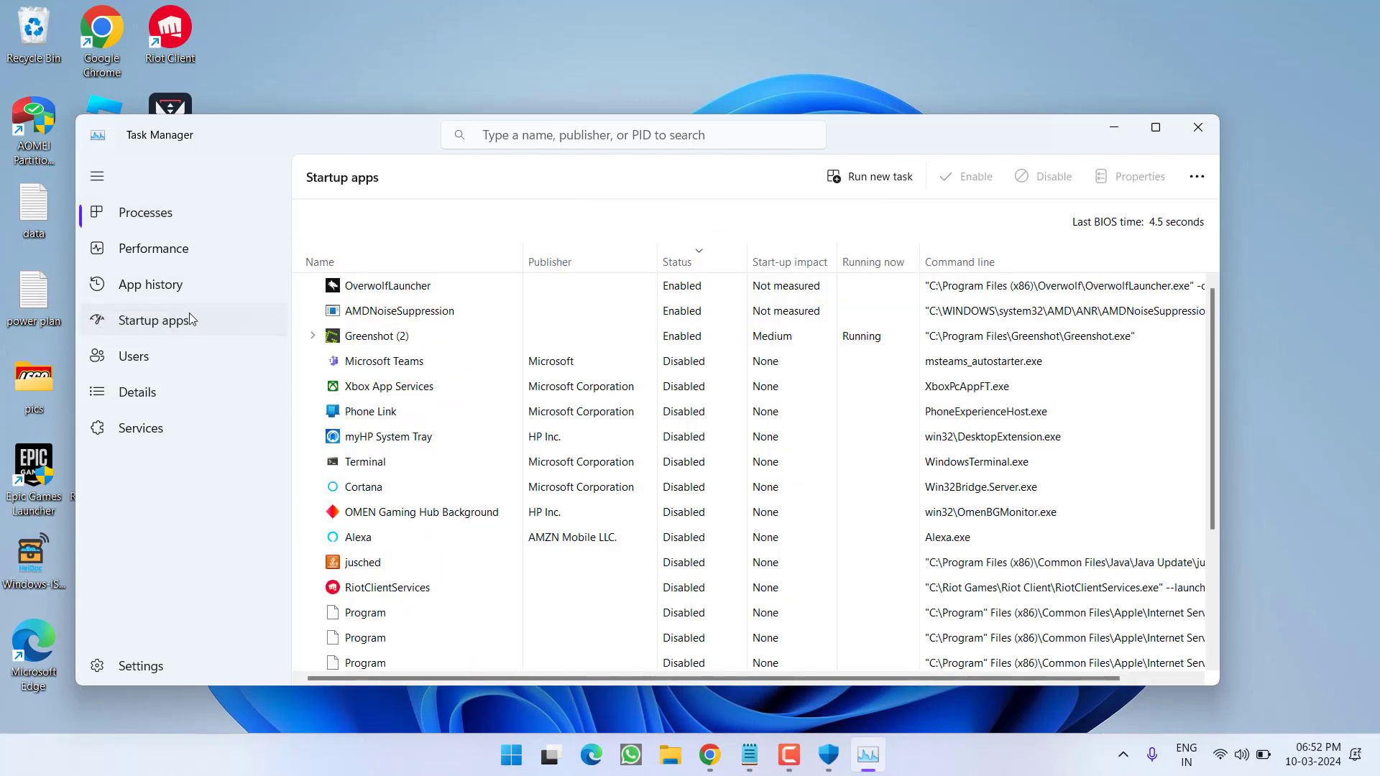
- Disable OverwolfLauncher at startup and close Task Manager
left_click(386, 285)
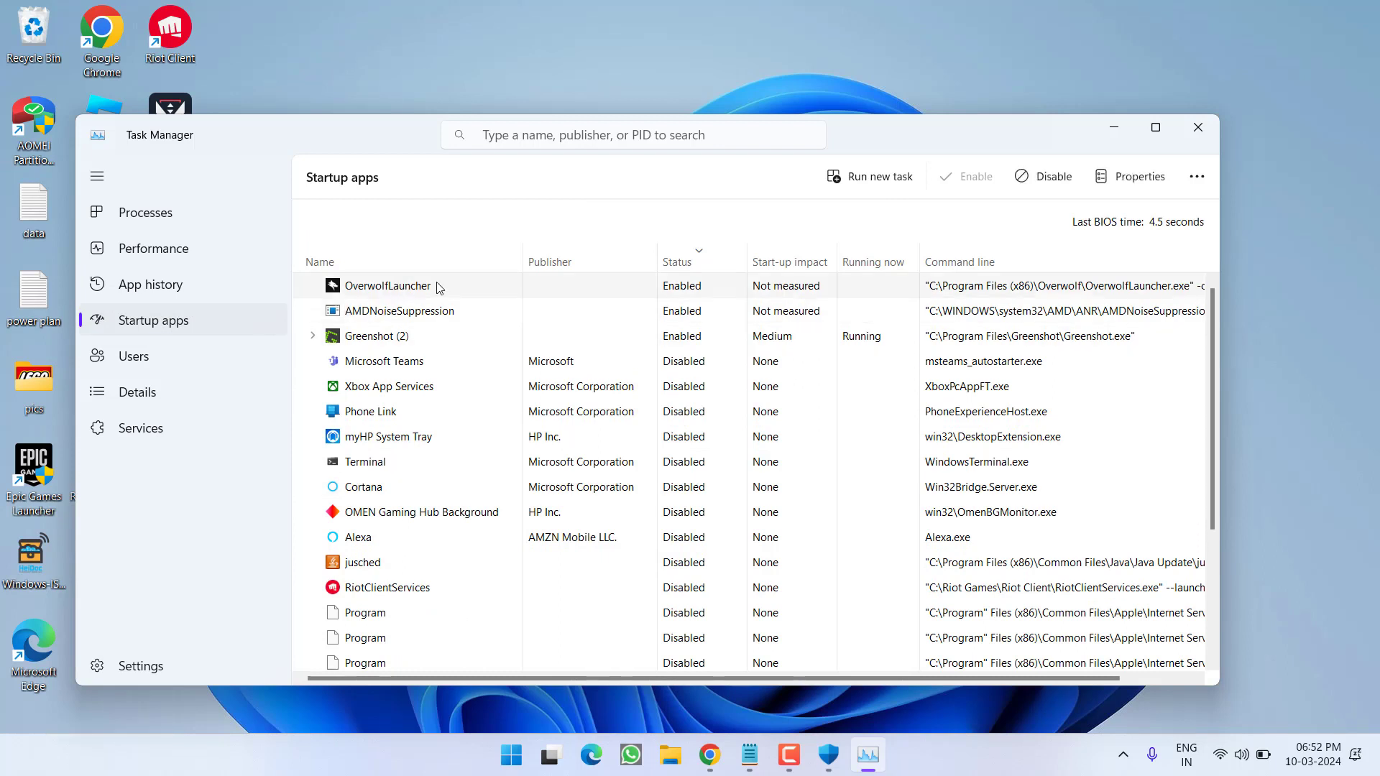
right_click(385, 285)
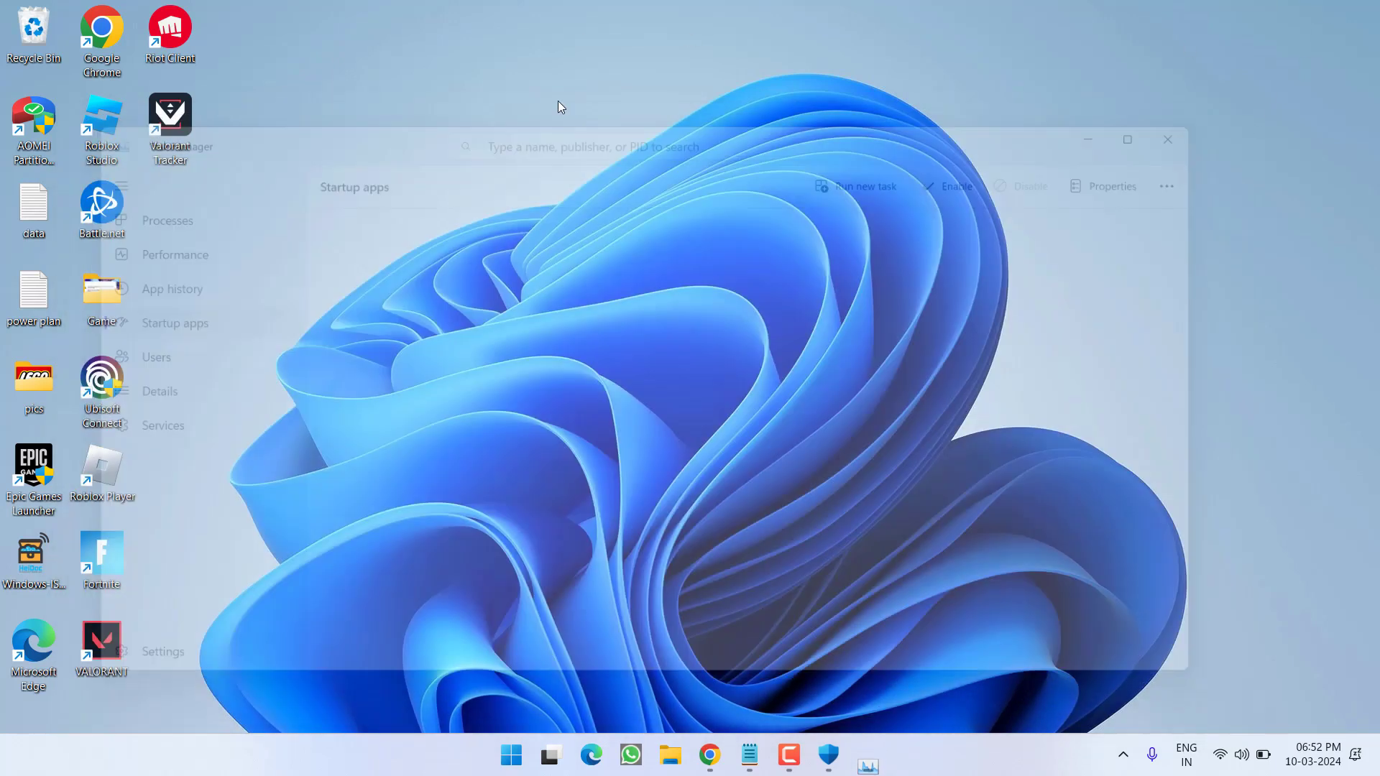
left_click(1167, 140)
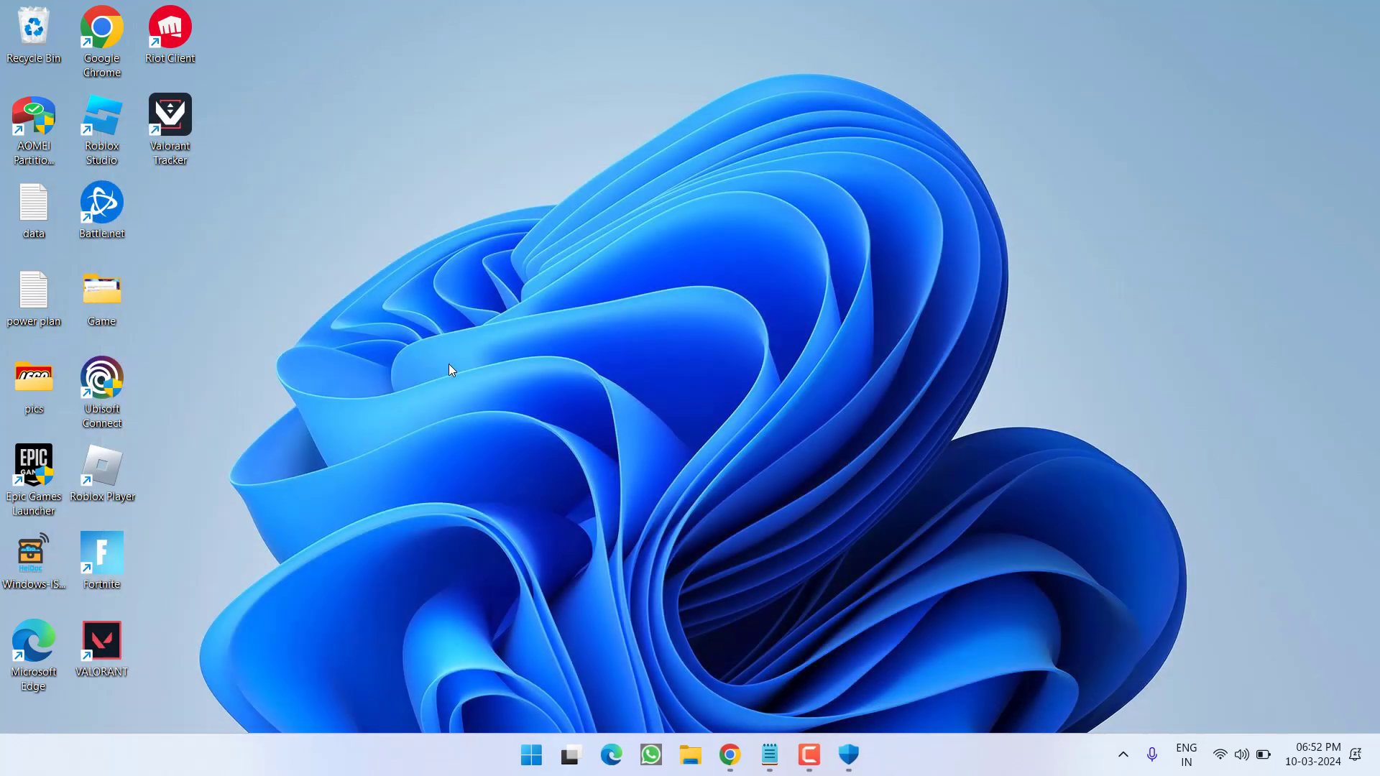